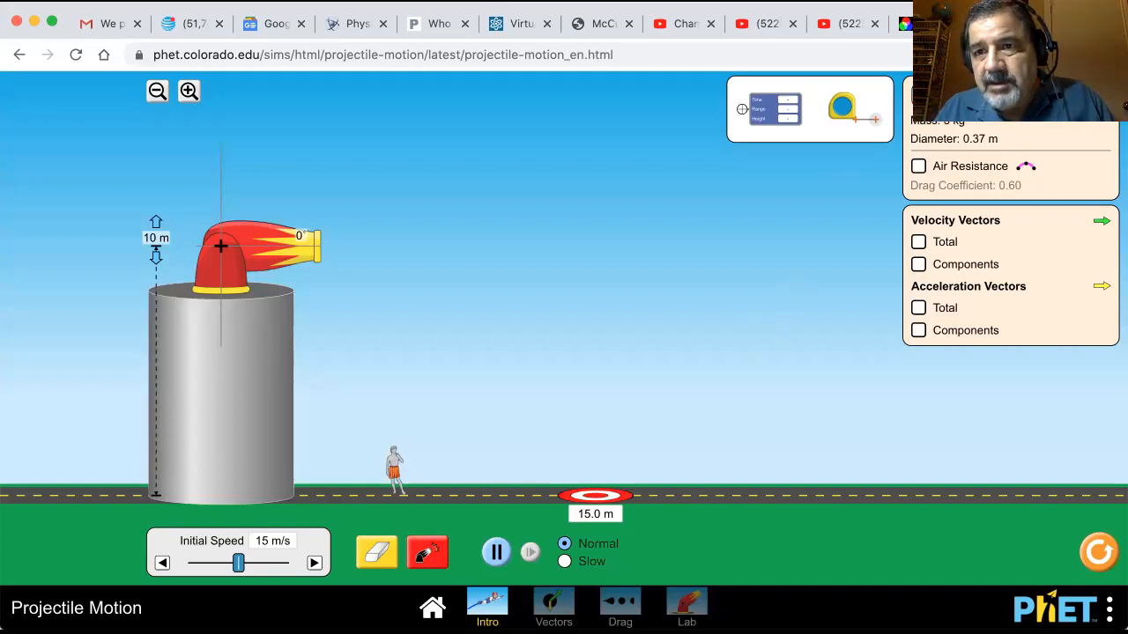
# Step: Choose Cannonball from the projectile dropdown
pyautogui.click(995, 123)
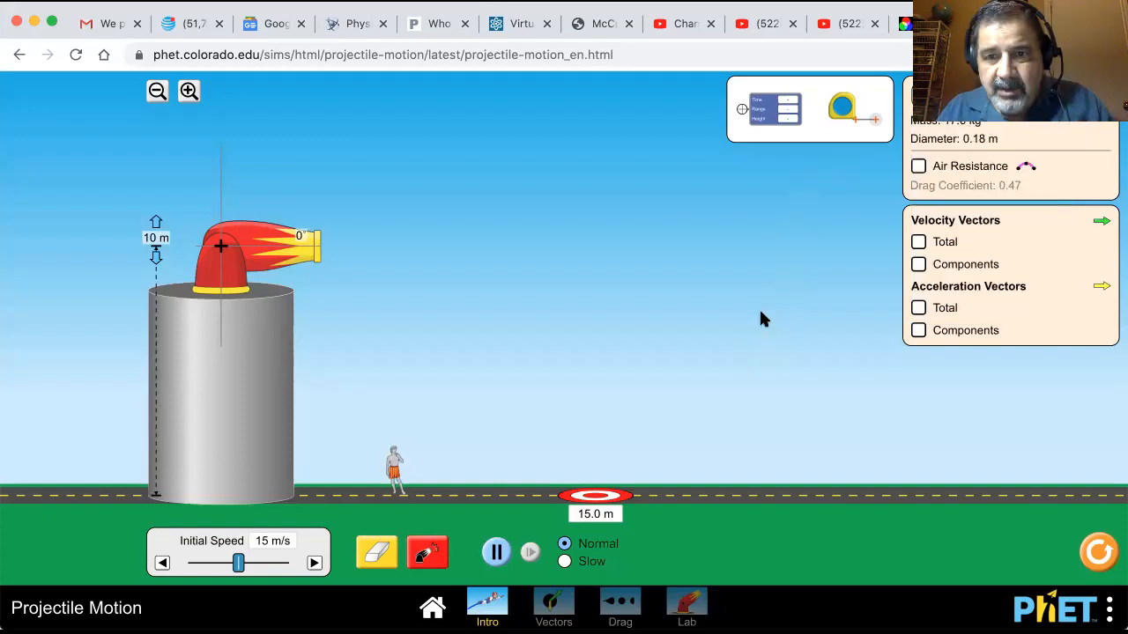
pyautogui.moveTo(195, 203)
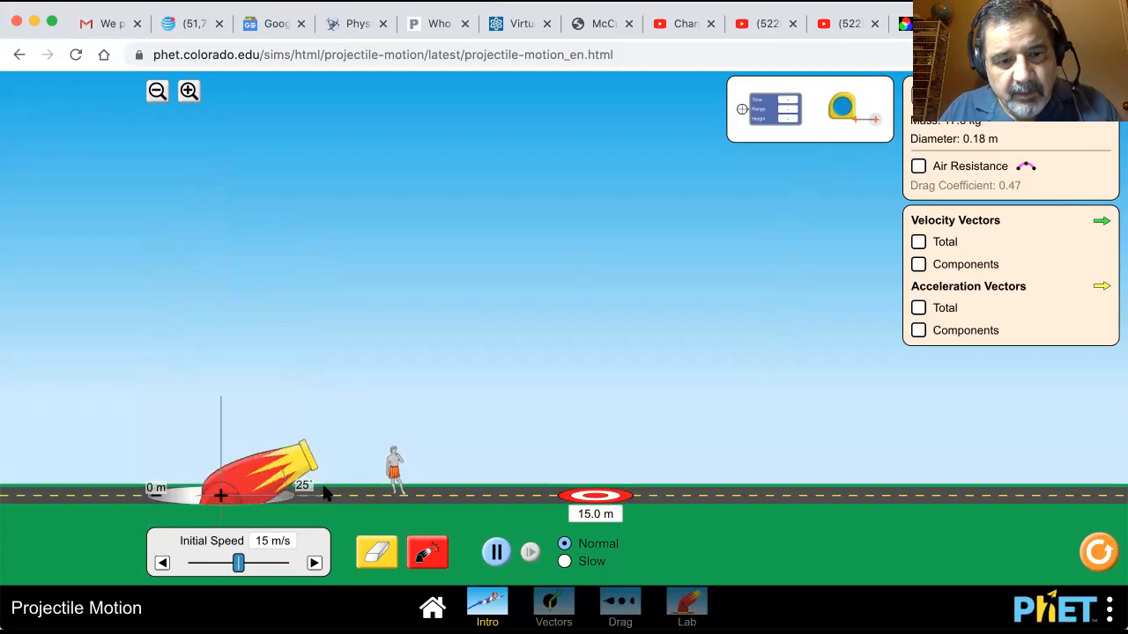
pyautogui.moveTo(303, 469)
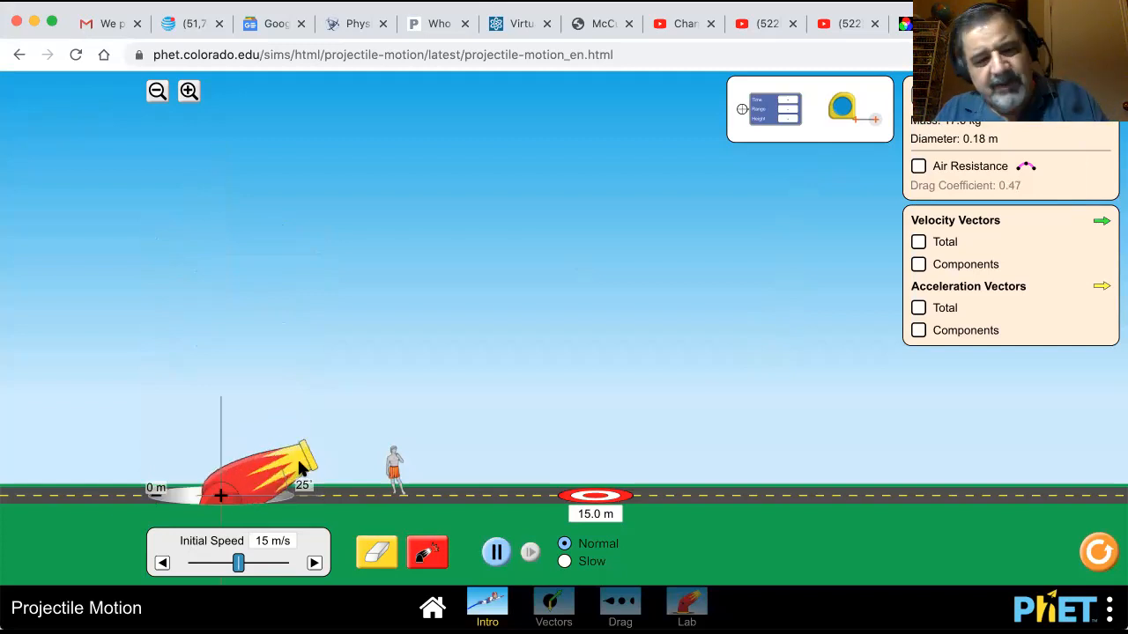
pyautogui.moveTo(300, 467); pyautogui.dragTo(291, 423)
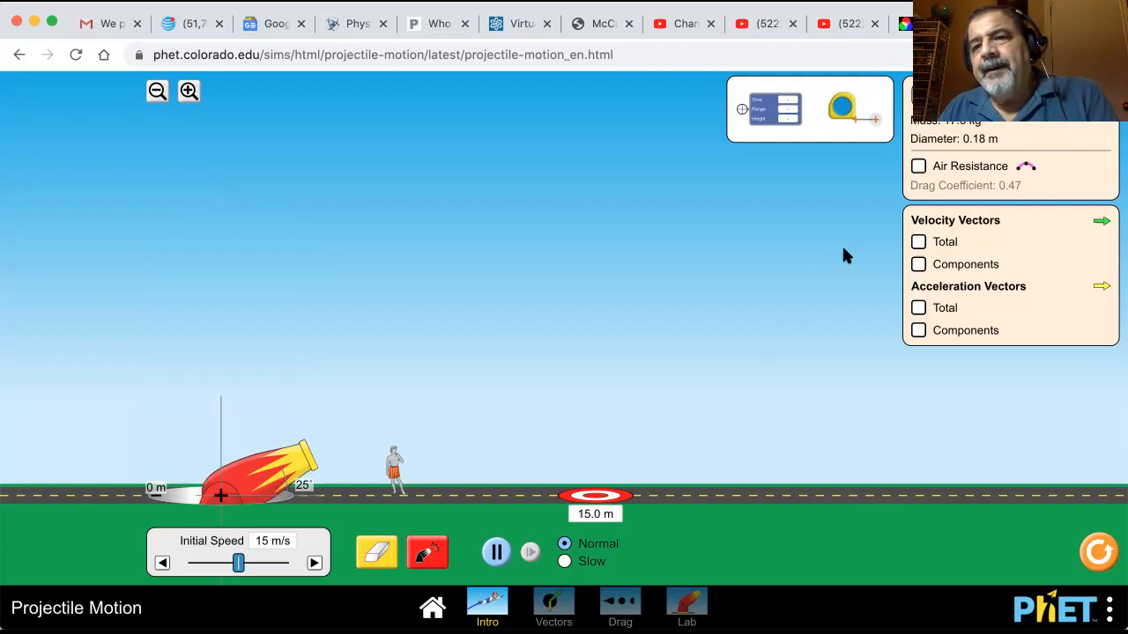
pyautogui.moveTo(793, 443)
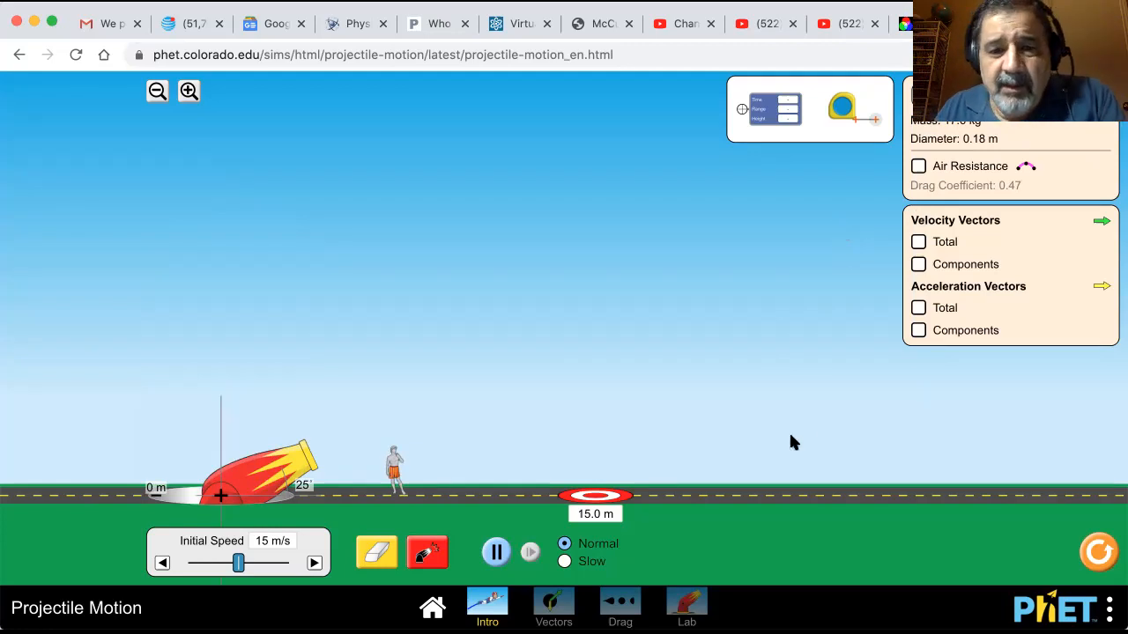
pyautogui.moveTo(401, 485)
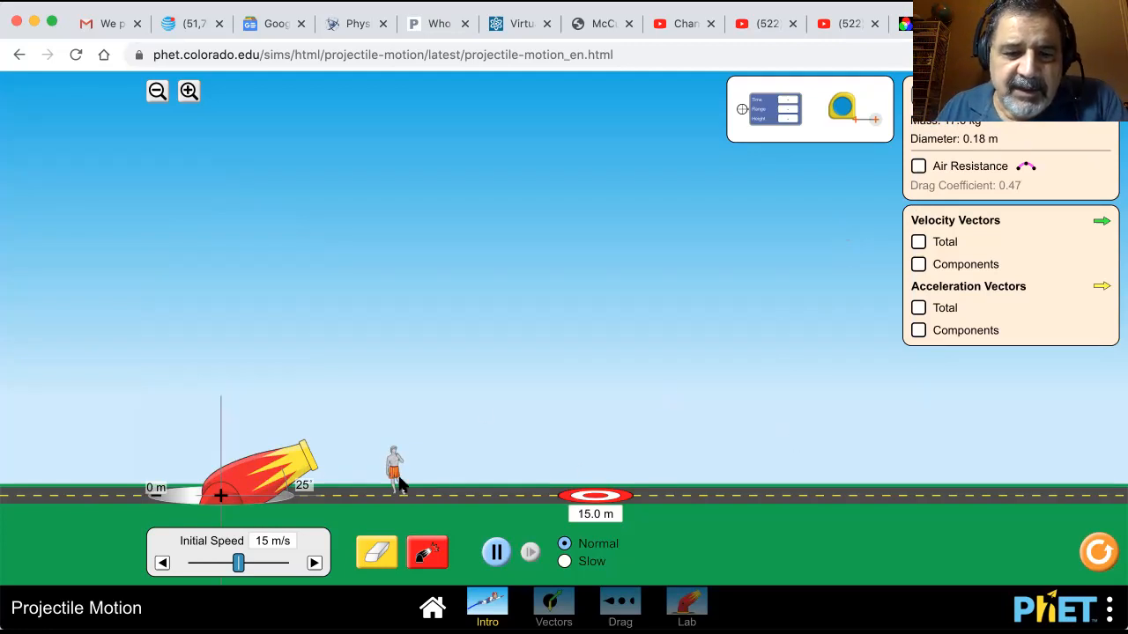
pyautogui.moveTo(456, 498)
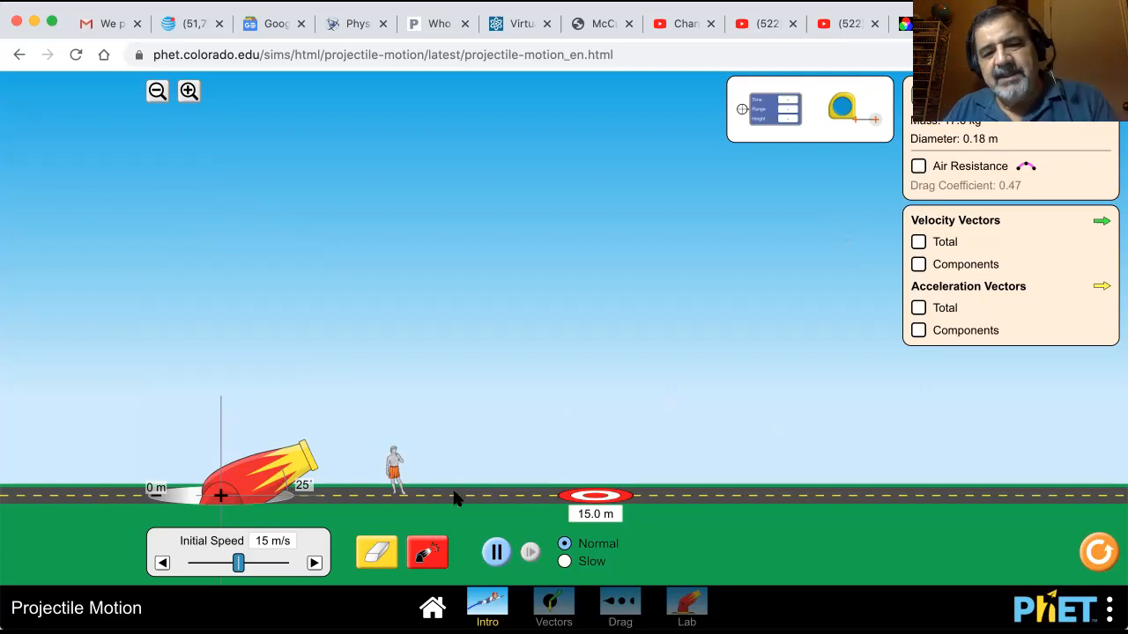
pyautogui.click(428, 552)
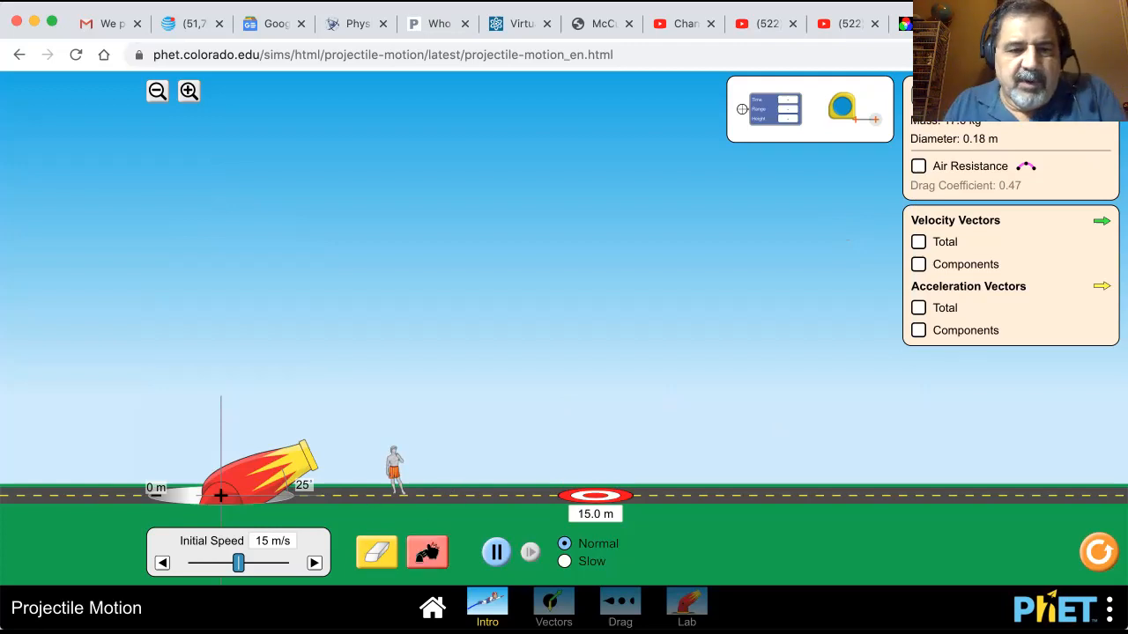
pyautogui.moveTo(370, 471)
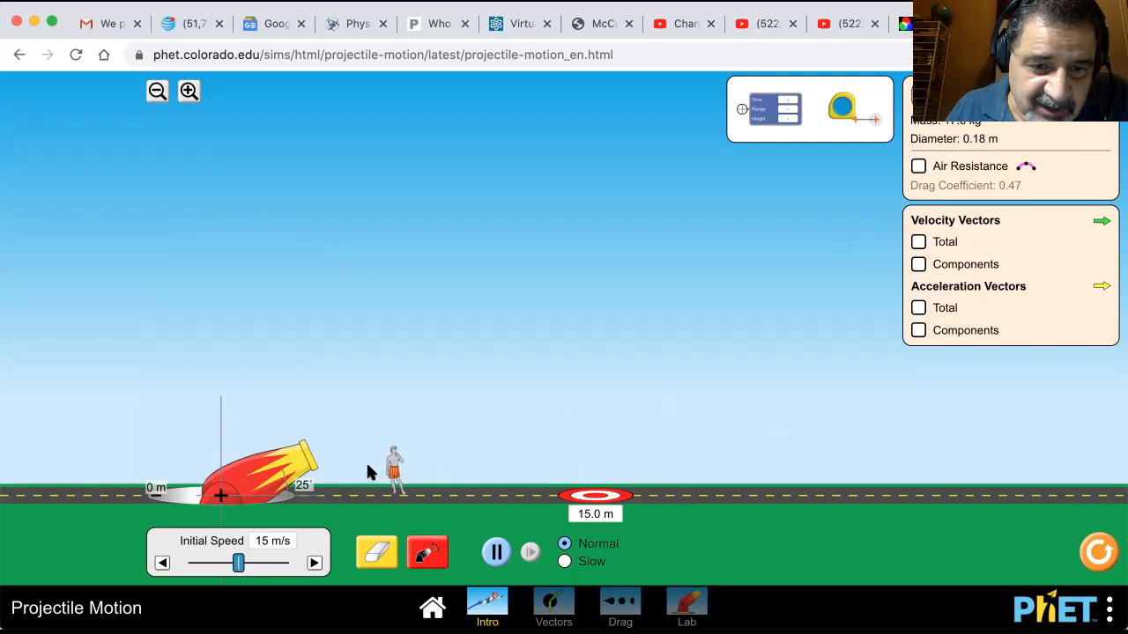
pyautogui.moveTo(398, 430)
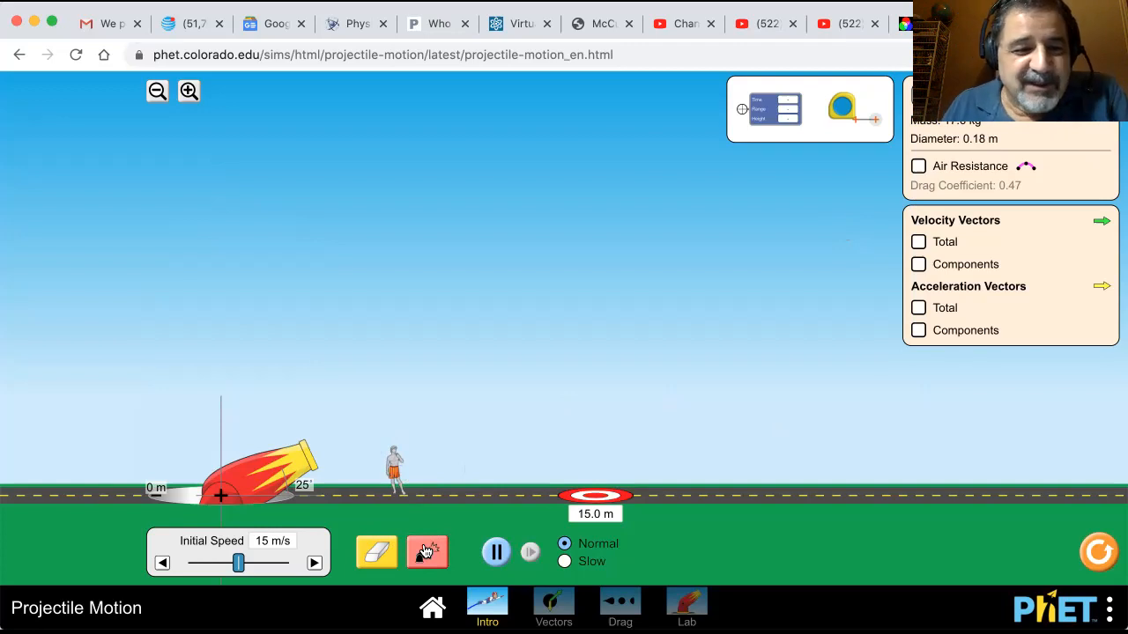
# Step: Fire the cannonball at 25° and measure its landing range of 17.56 m
pyautogui.click(427, 552)
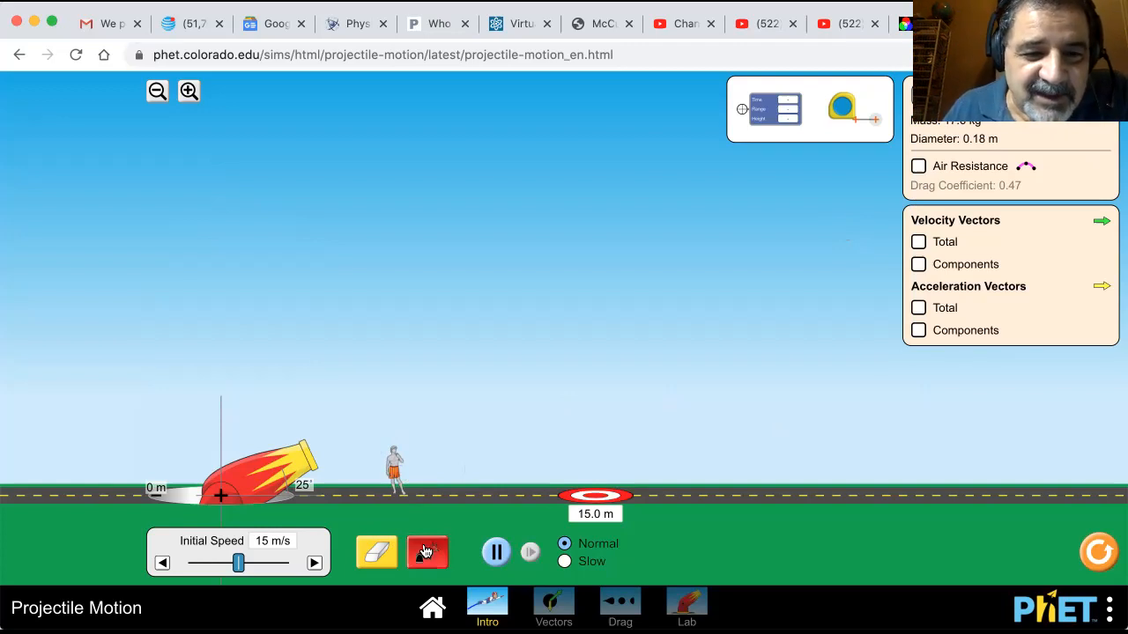
pyautogui.click(427, 553)
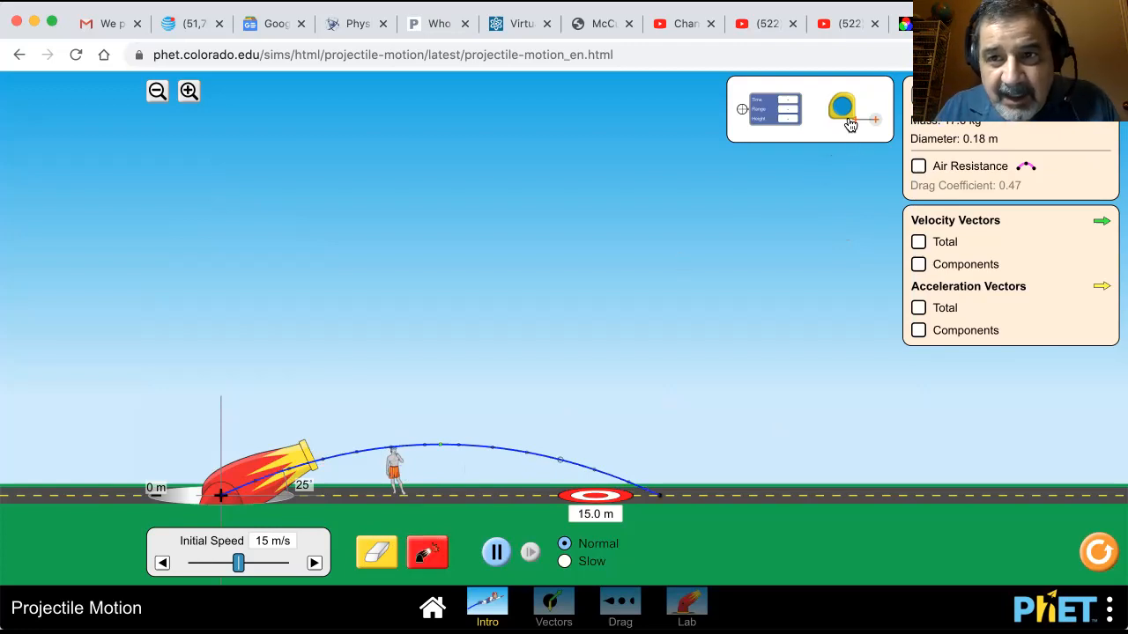
pyautogui.moveTo(843, 108); pyautogui.dragTo(314, 440)
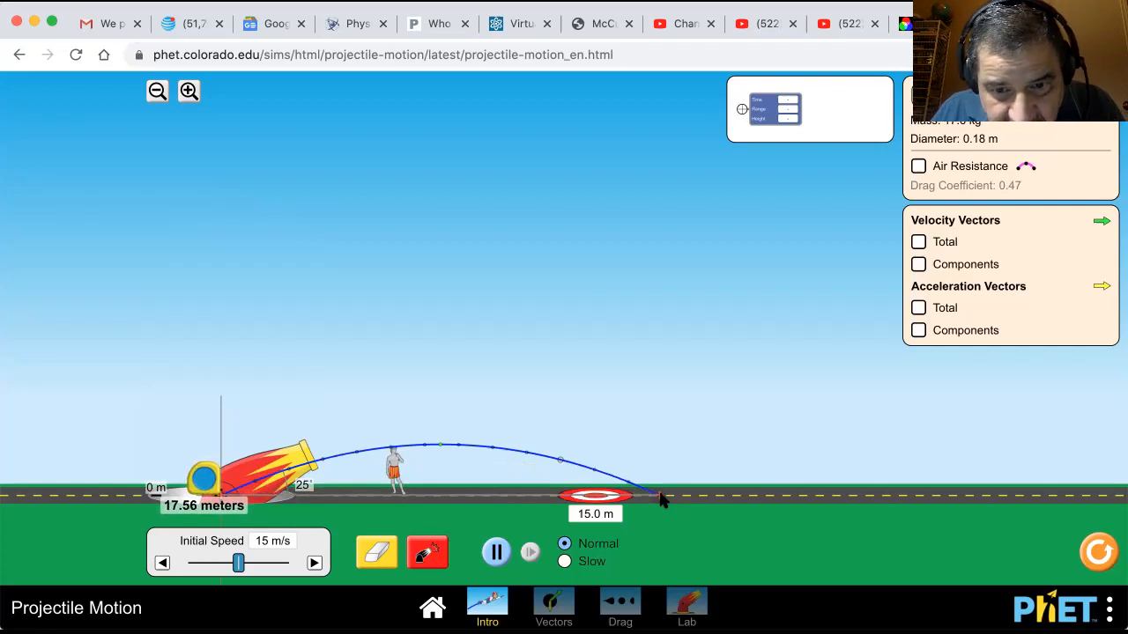
pyautogui.moveTo(788, 410)
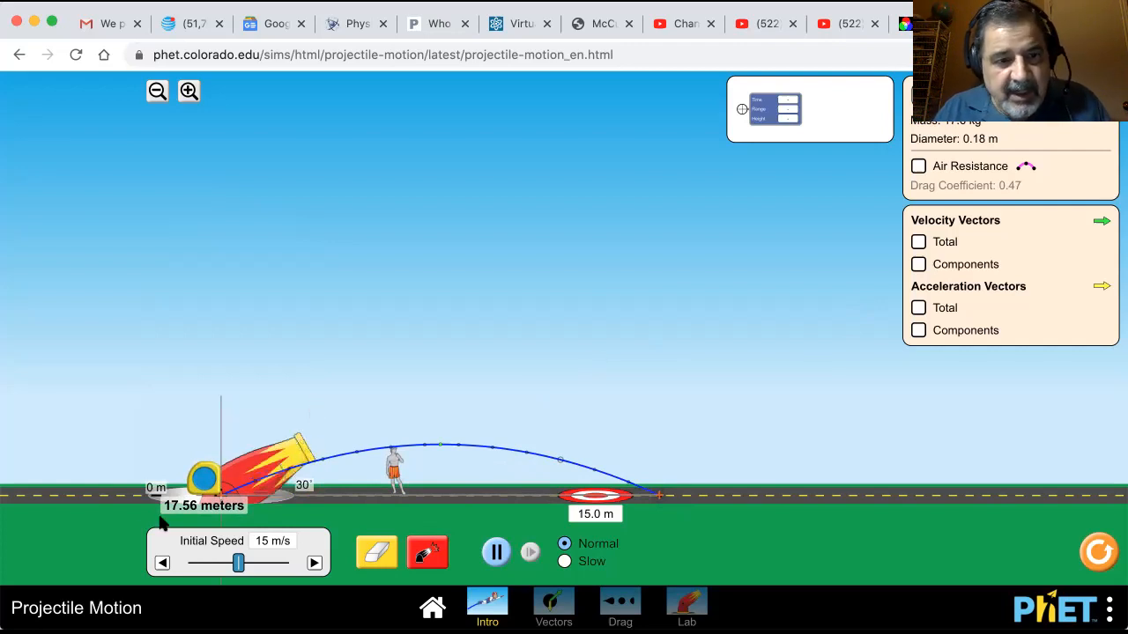
pyautogui.moveTo(342, 544)
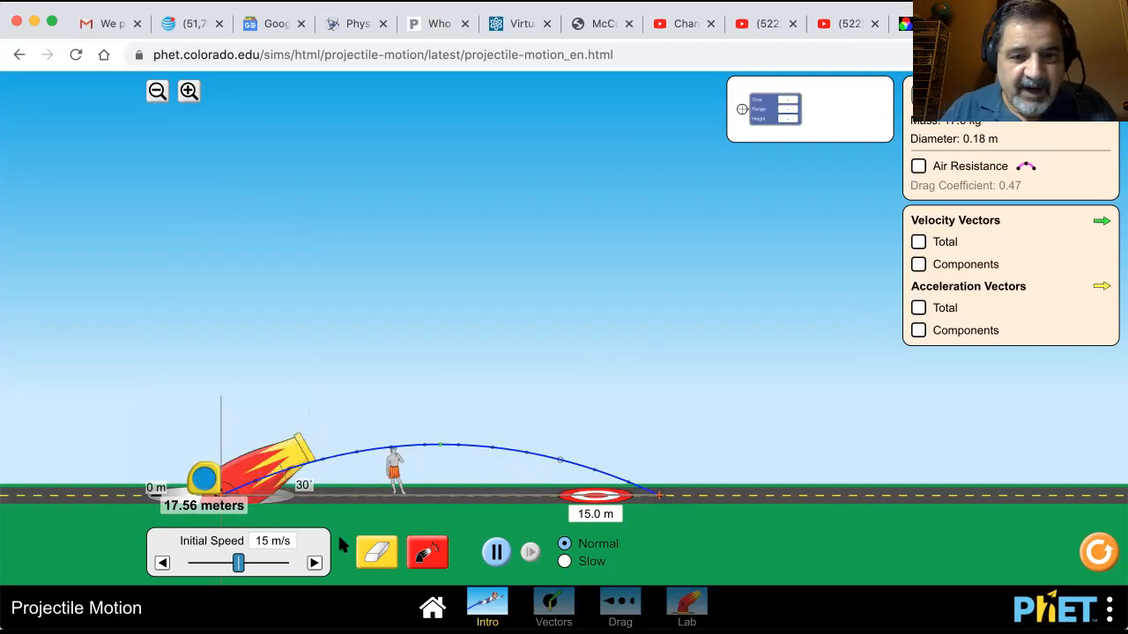
# Step: Fire the cannonball at 30°, landing about 19.93 m away
pyautogui.click(428, 553)
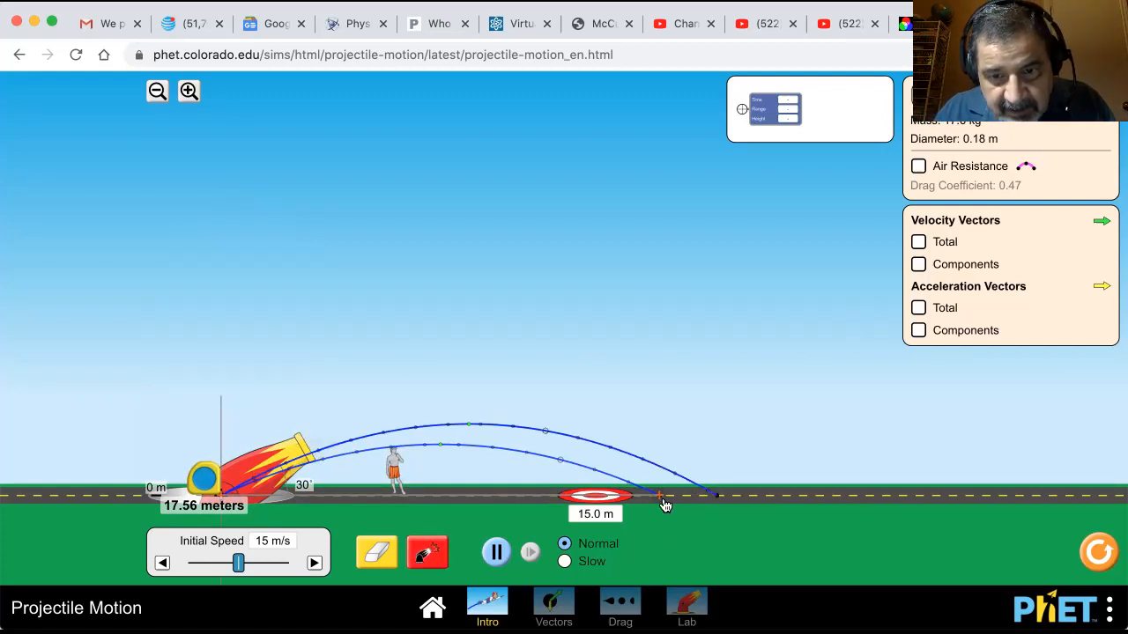
pyautogui.moveTo(663, 502)
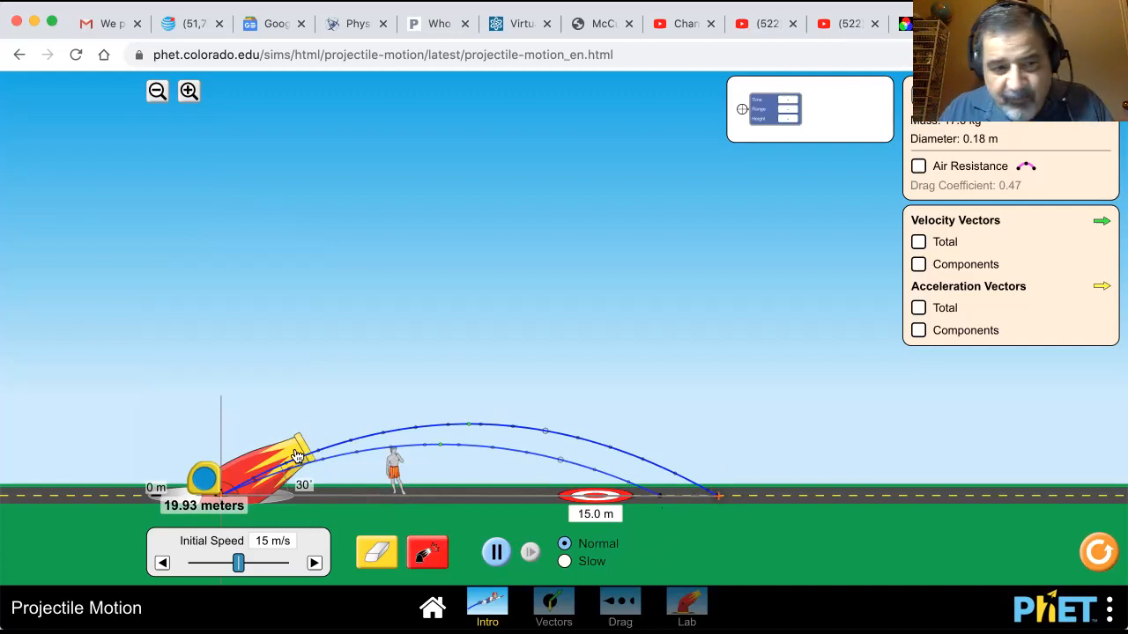
# Step: Raise the cannon to 40°, fire, and measure the 22.58 m landing range
pyautogui.moveTo(296, 454); pyautogui.dragTo(291, 445)
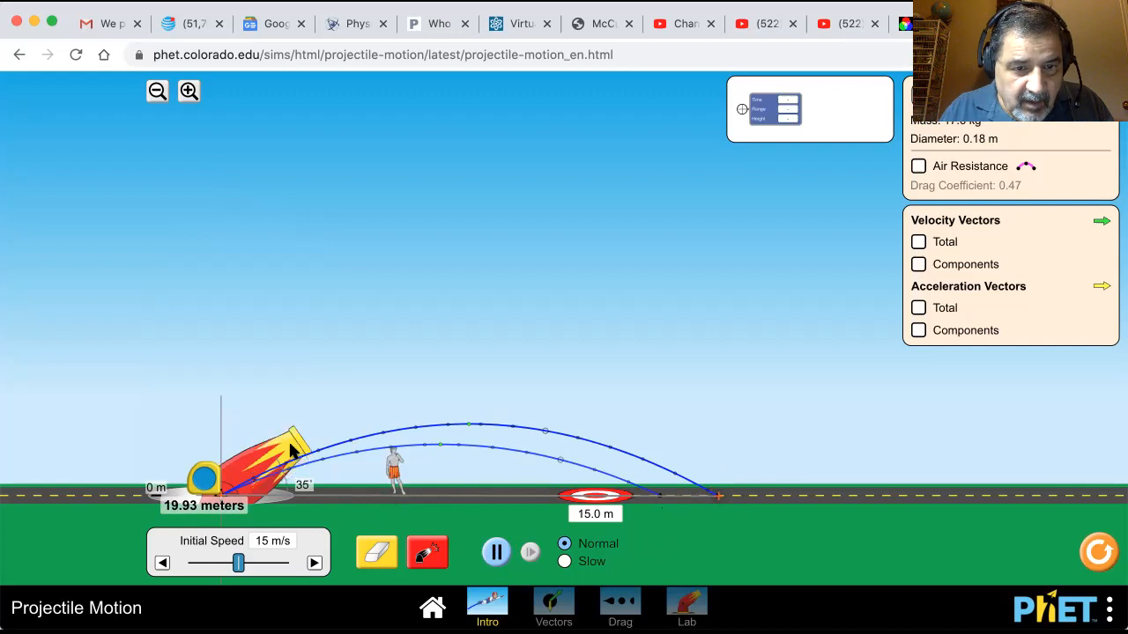
pyautogui.moveTo(291, 449); pyautogui.dragTo(304, 432)
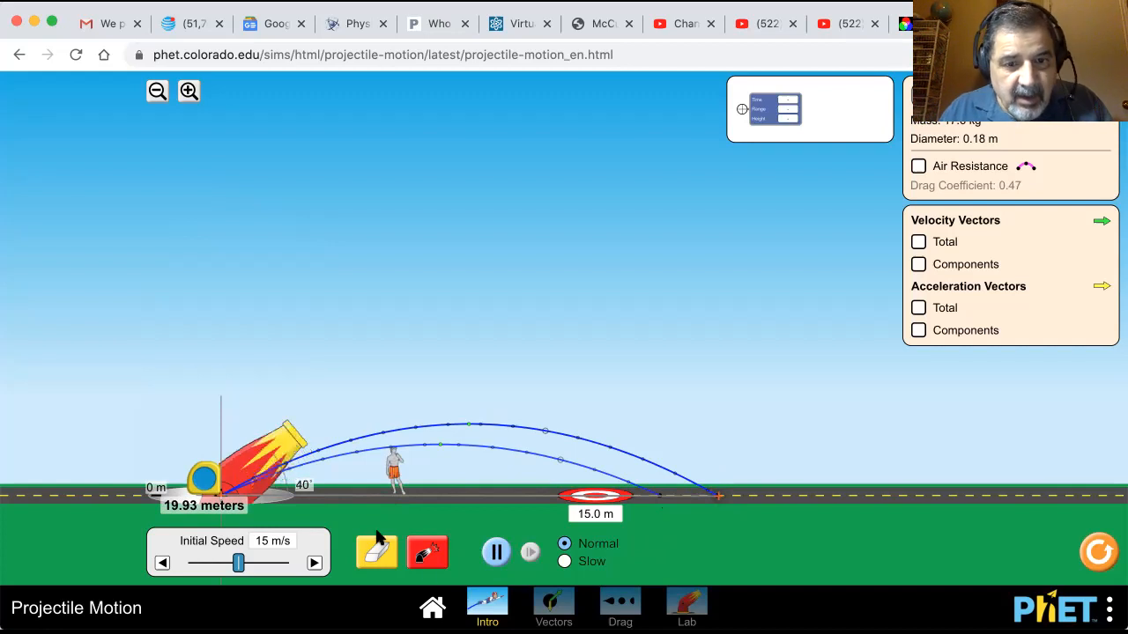
pyautogui.click(427, 553)
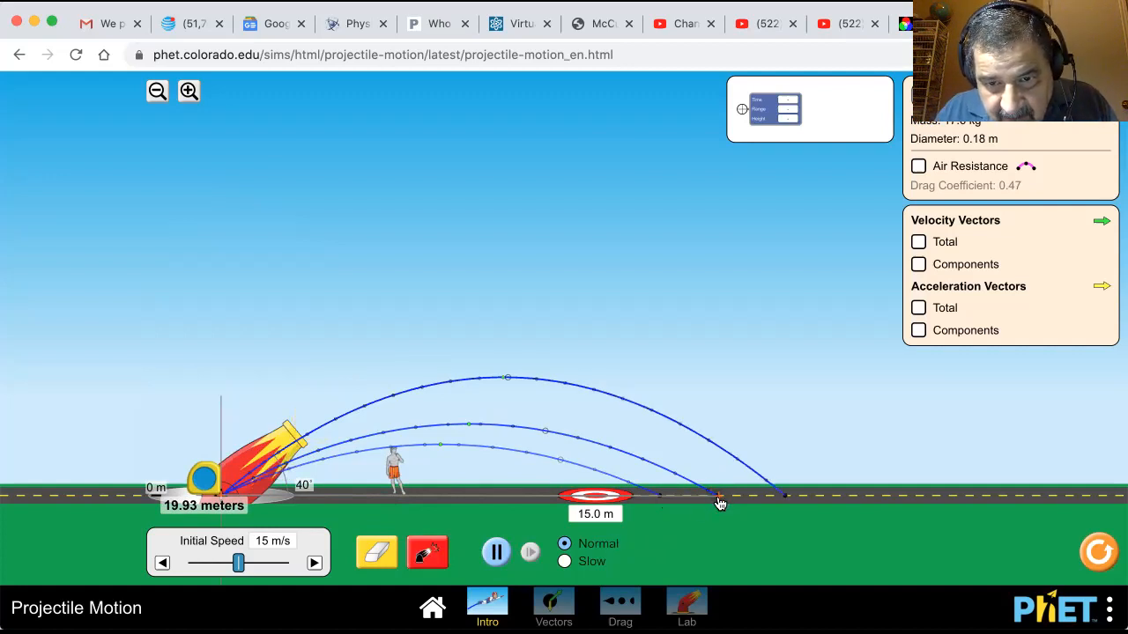
pyautogui.moveTo(718, 502); pyautogui.dragTo(787, 500)
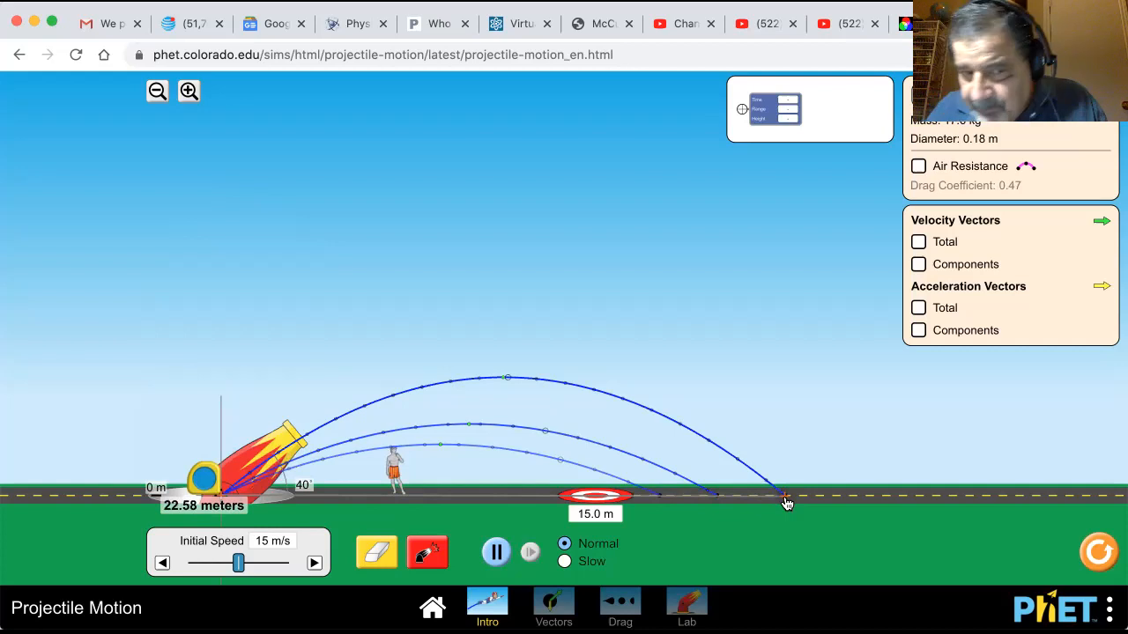
pyautogui.moveTo(655, 519)
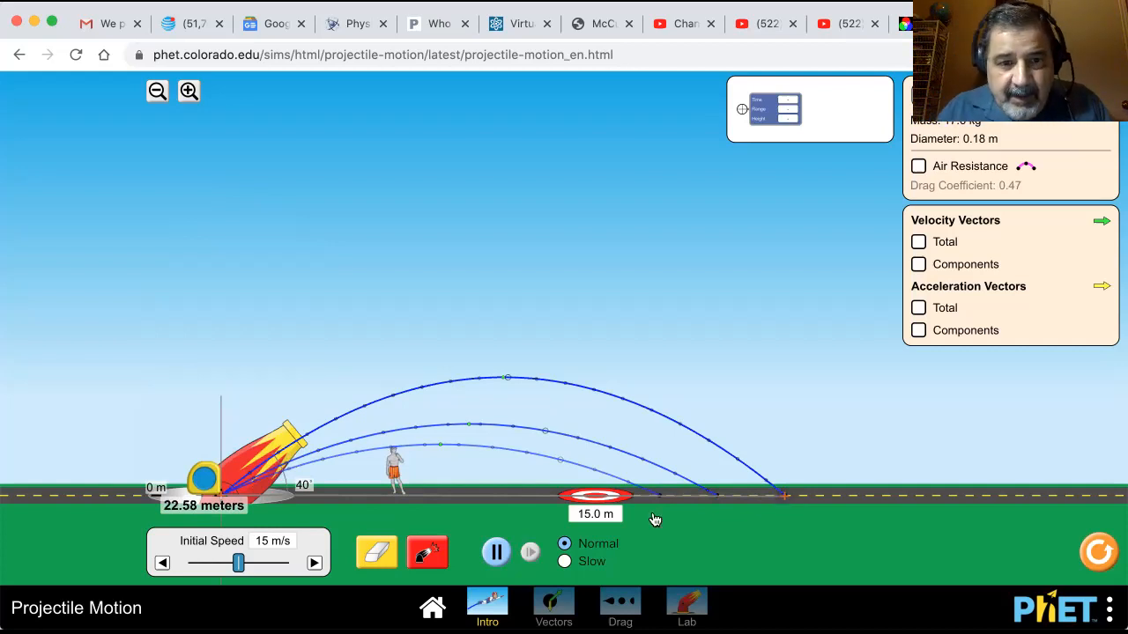
pyautogui.moveTo(319, 500)
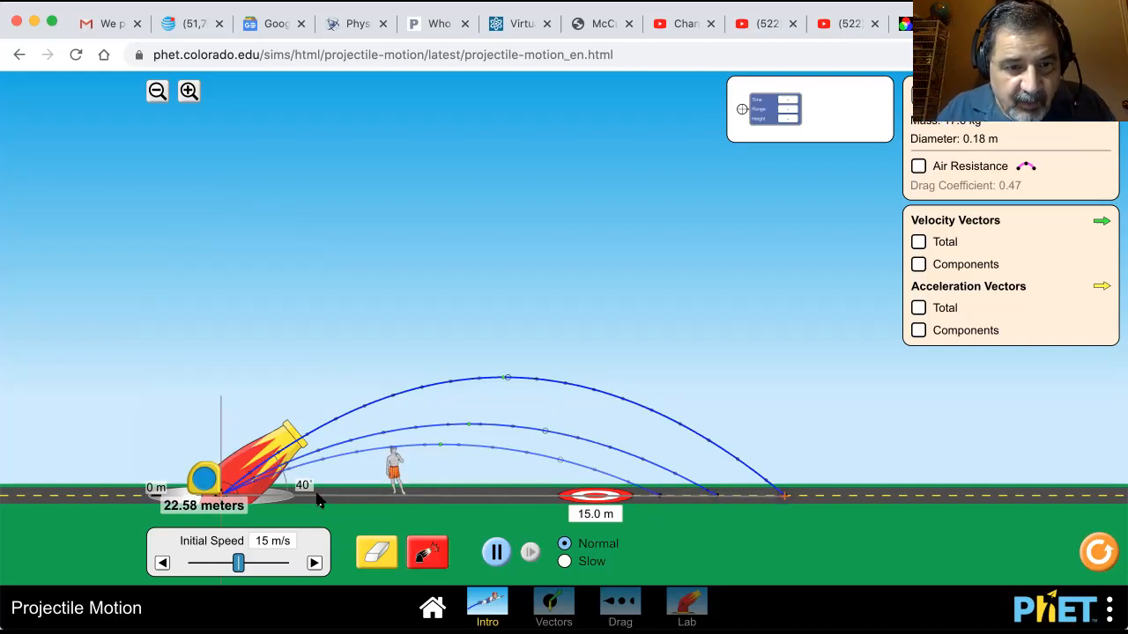
# Step: Tilt the cannon to 45° and fire, landing at 22.99 m
pyautogui.moveTo(291, 432); pyautogui.dragTo(282, 423)
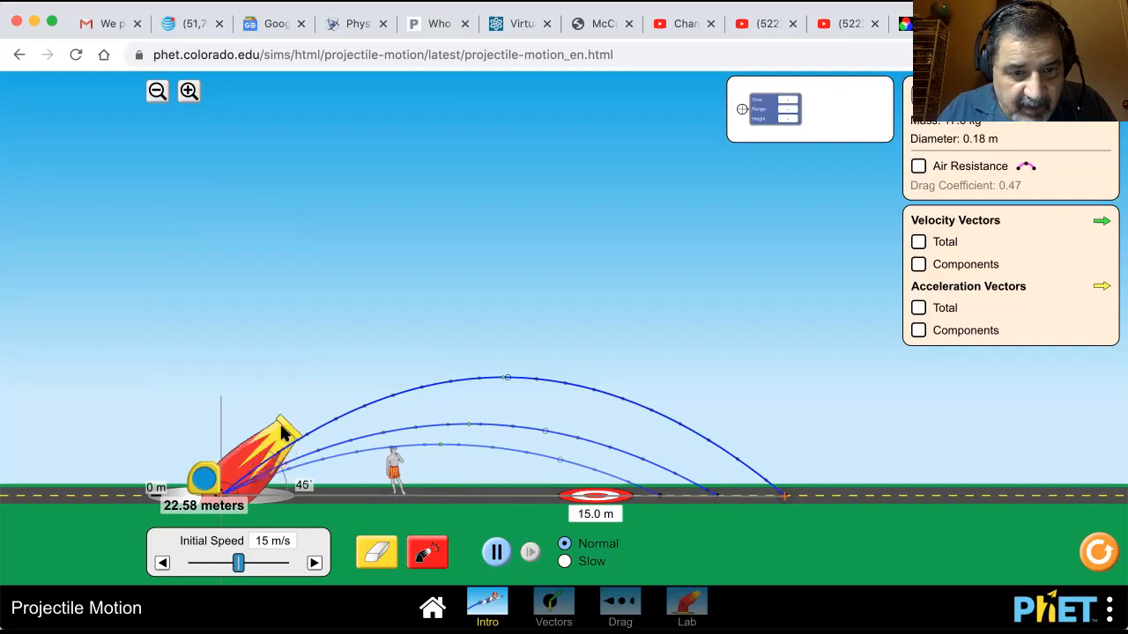
pyautogui.click(428, 553)
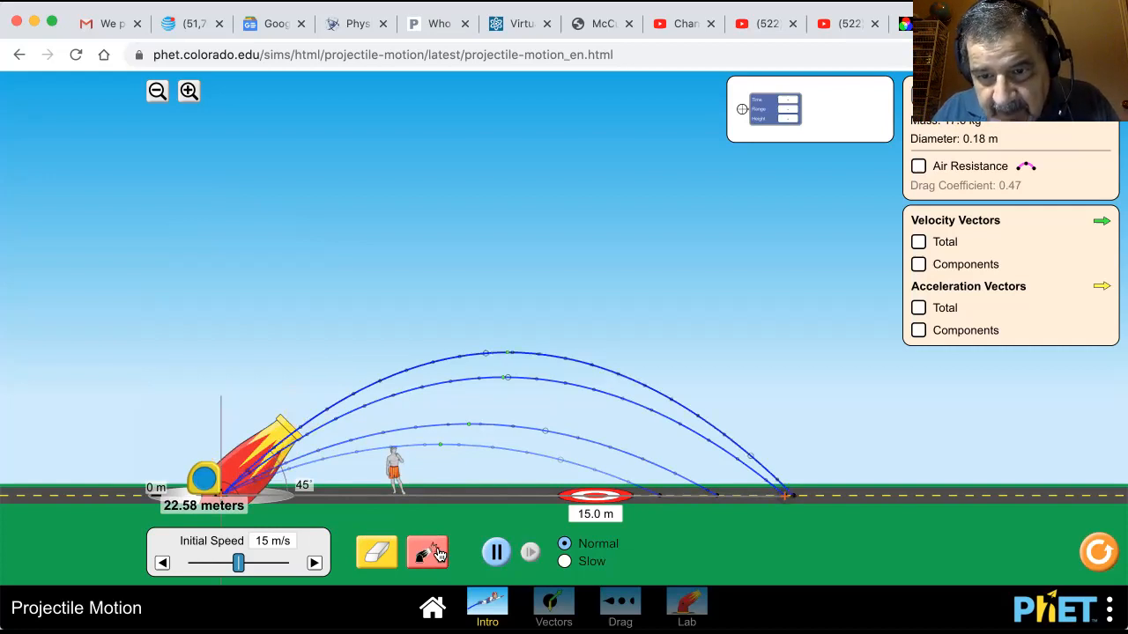
pyautogui.click(427, 553)
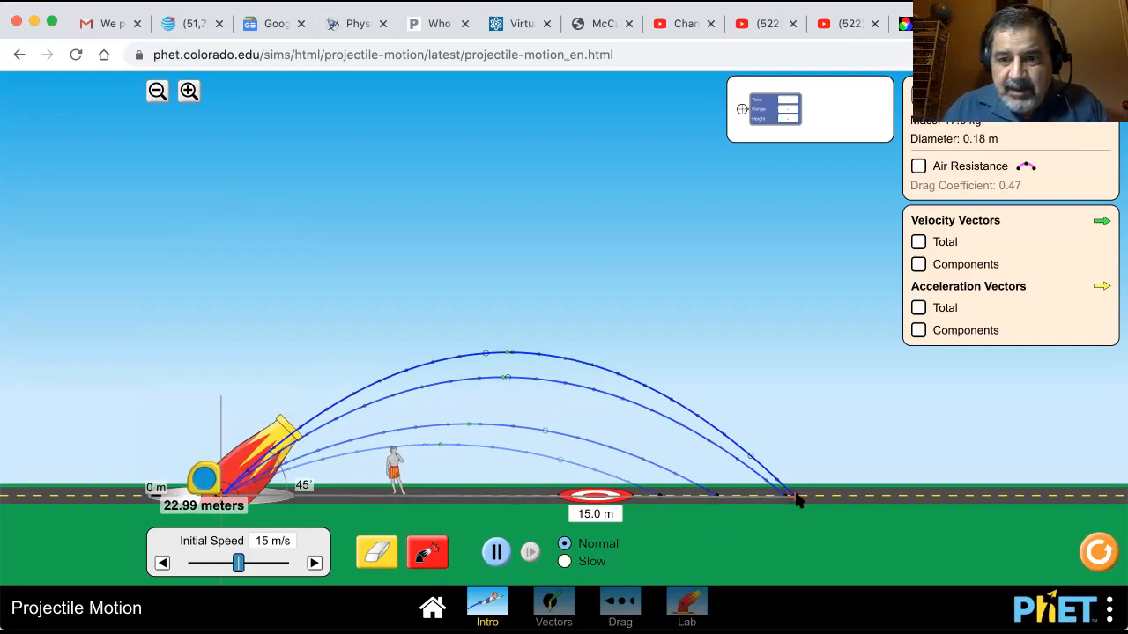
pyautogui.moveTo(815, 393)
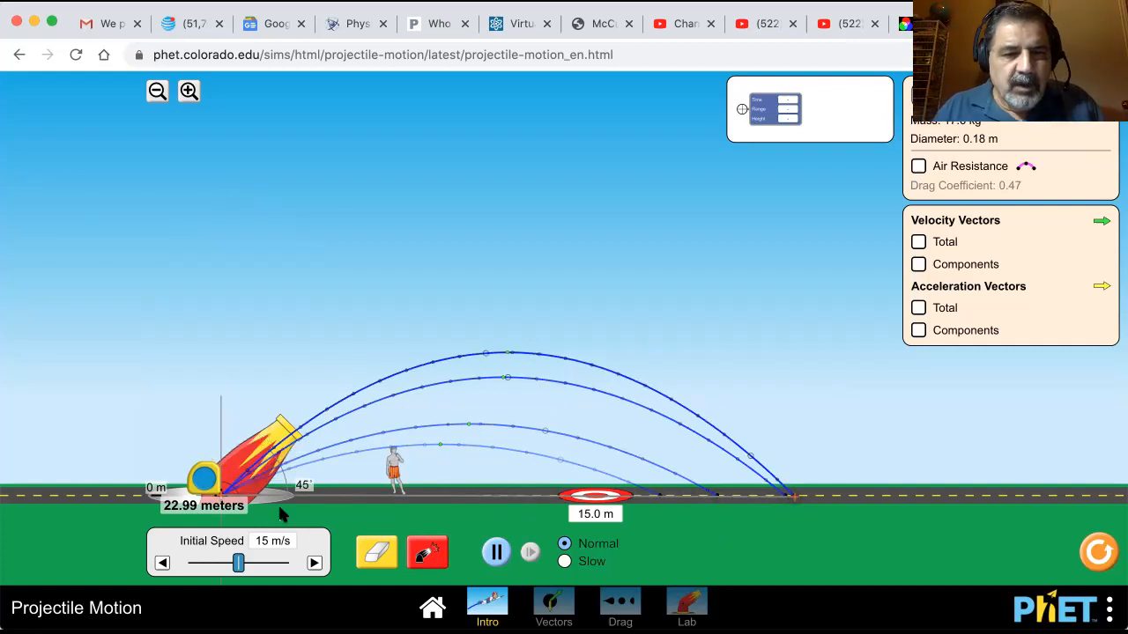
pyautogui.moveTo(352, 440)
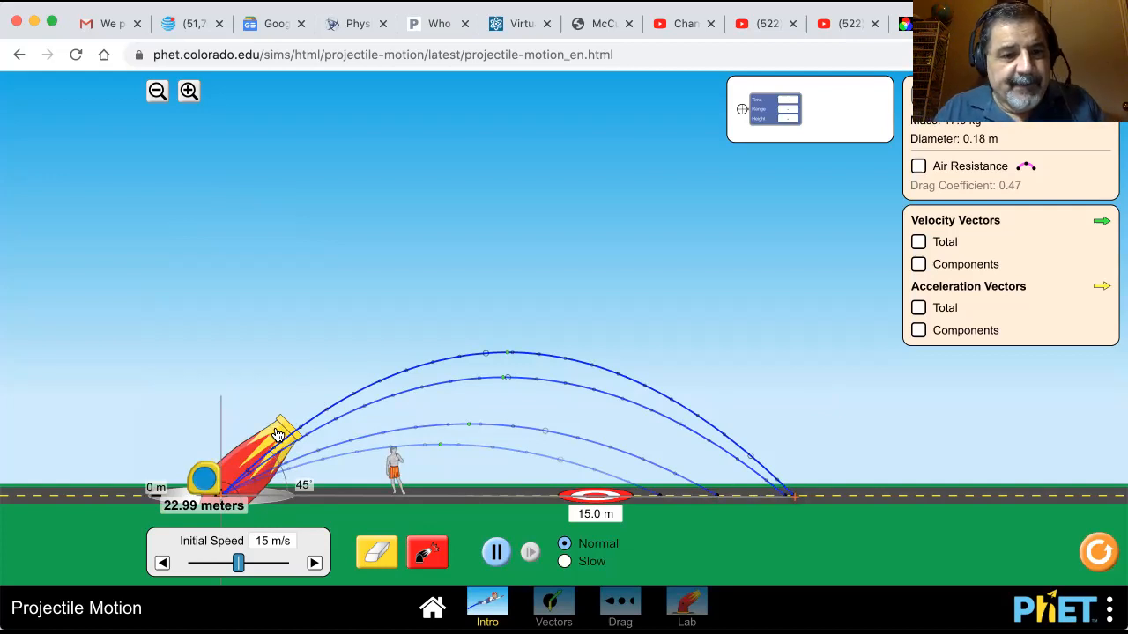
# Step: Tilt the cannon to 50° and fire, landing at 22.59 m
pyautogui.moveTo(278, 423); pyautogui.dragTo(273, 419)
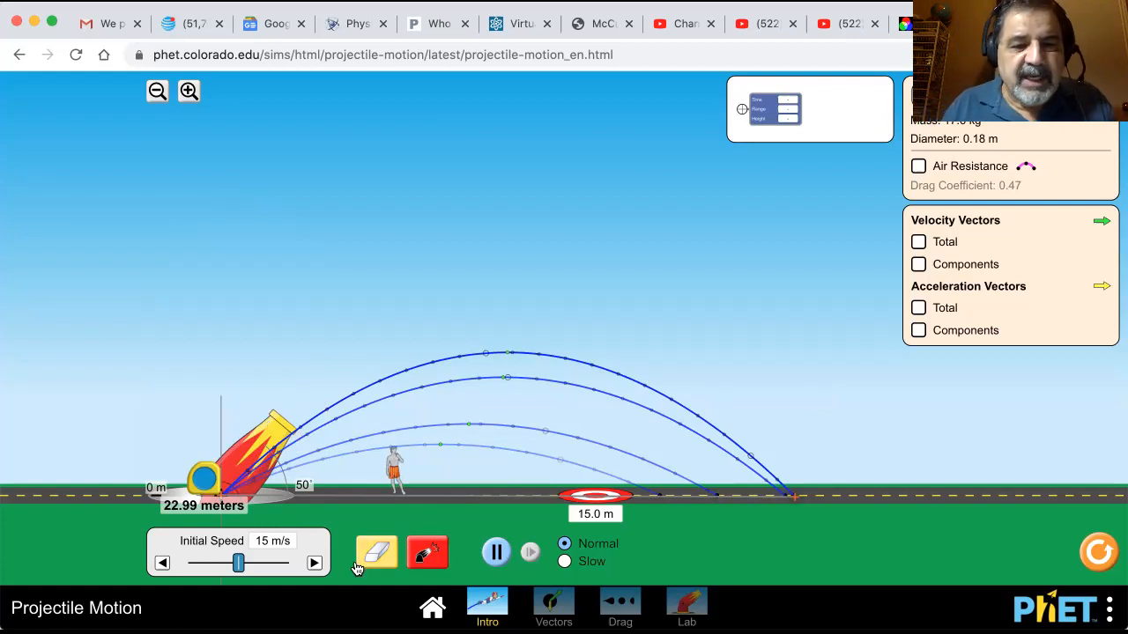
pyautogui.click(427, 552)
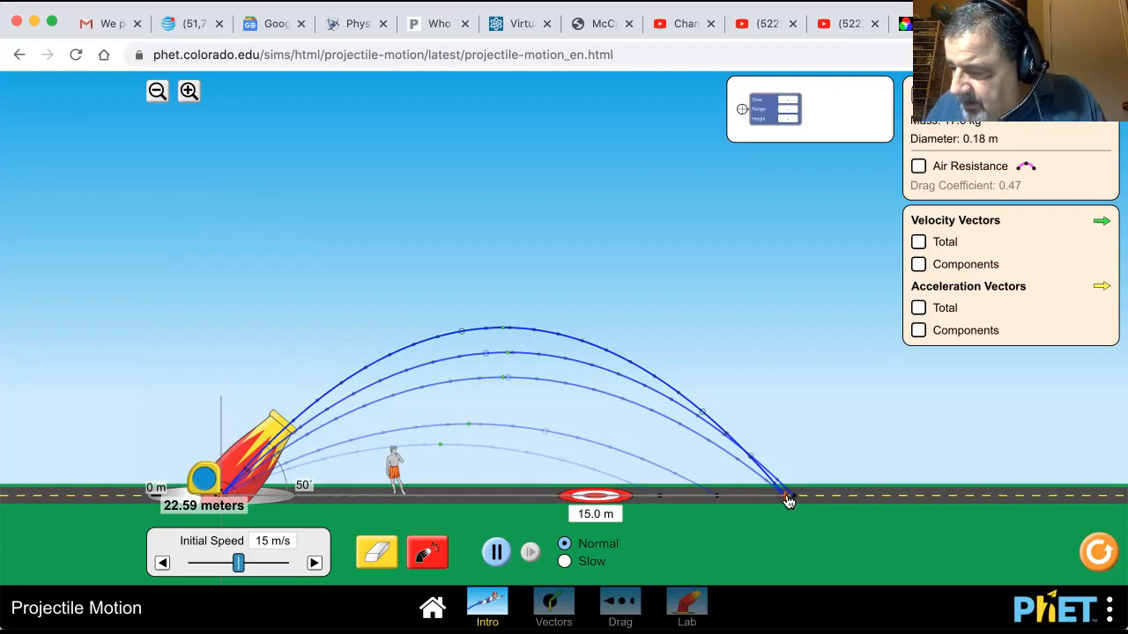
pyautogui.moveTo(719, 505)
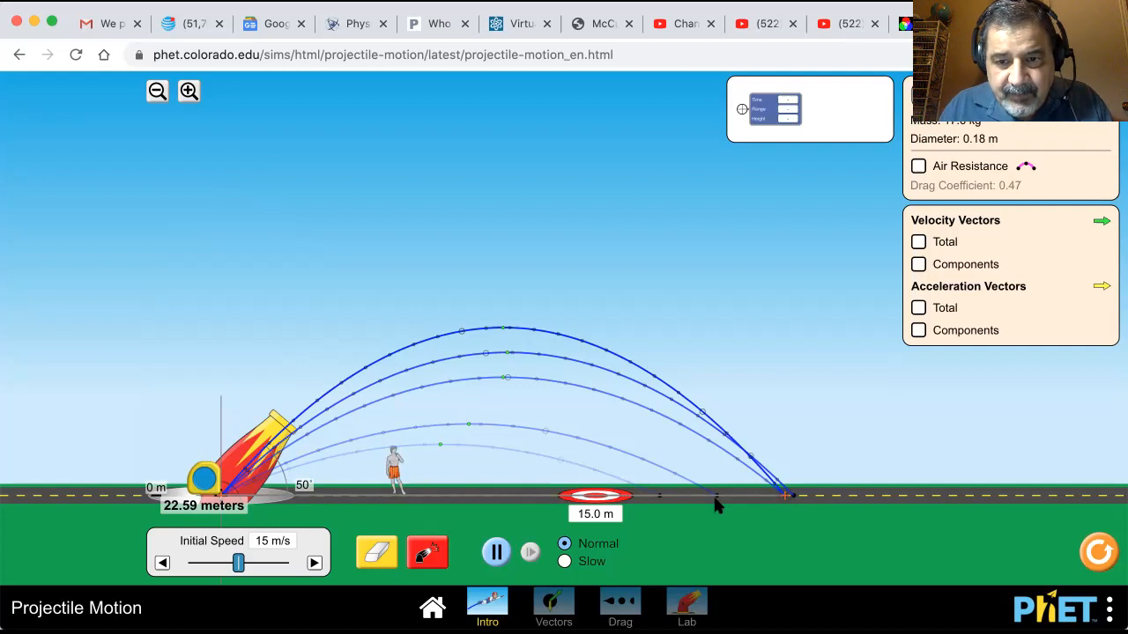
pyautogui.moveTo(278, 436)
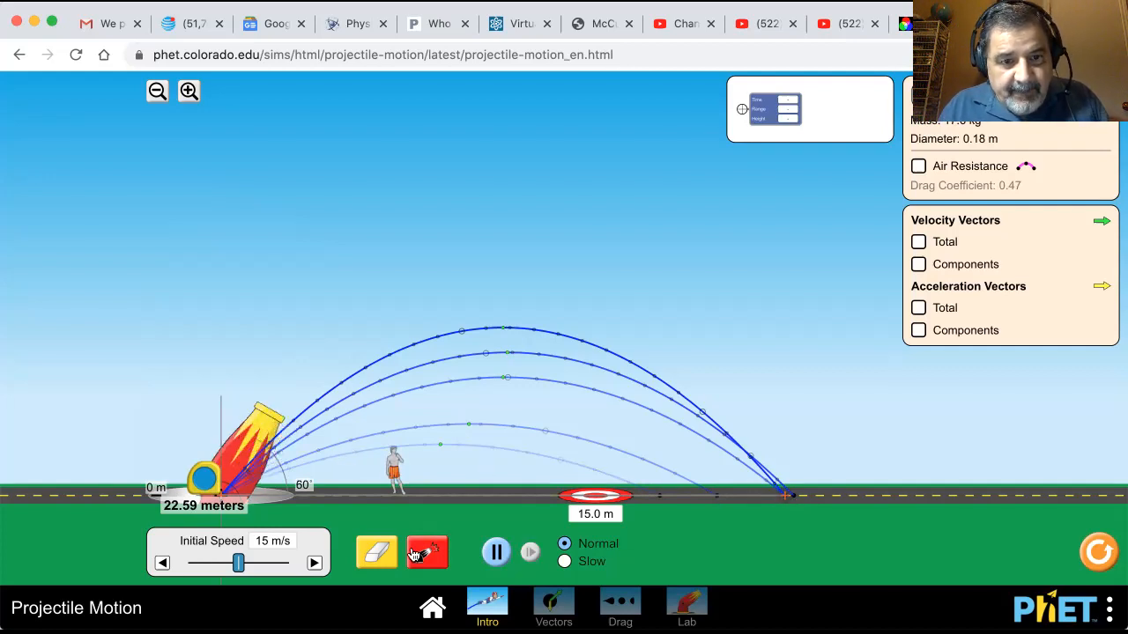
# Step: Fire at 60° and stretch the tape to the 19.90 m landing point
pyautogui.click(428, 553)
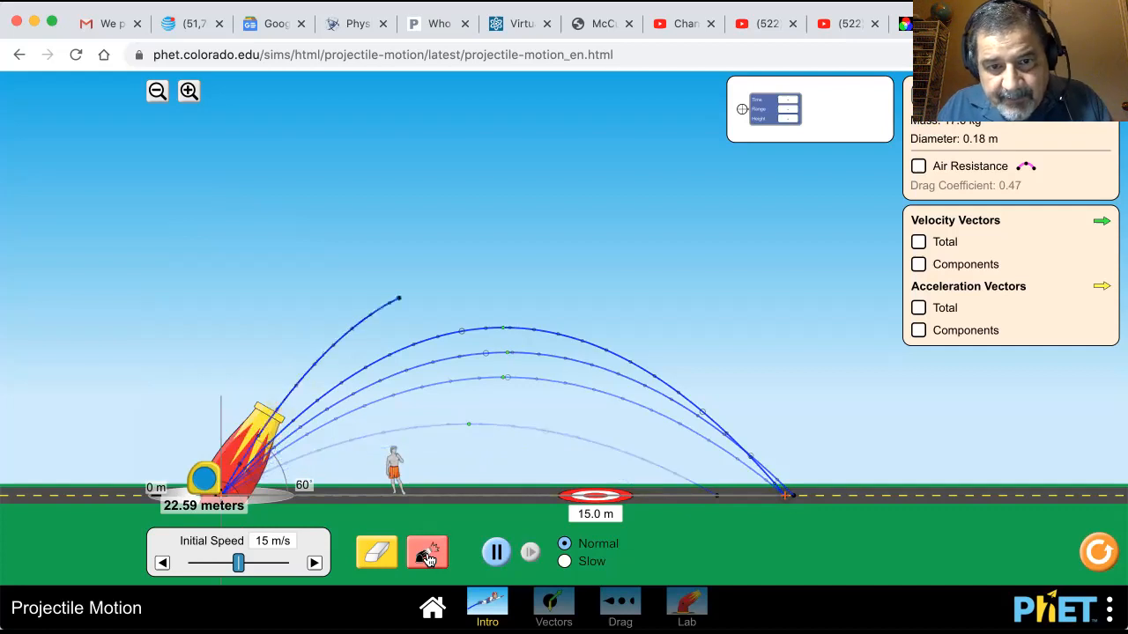
pyautogui.click(427, 553)
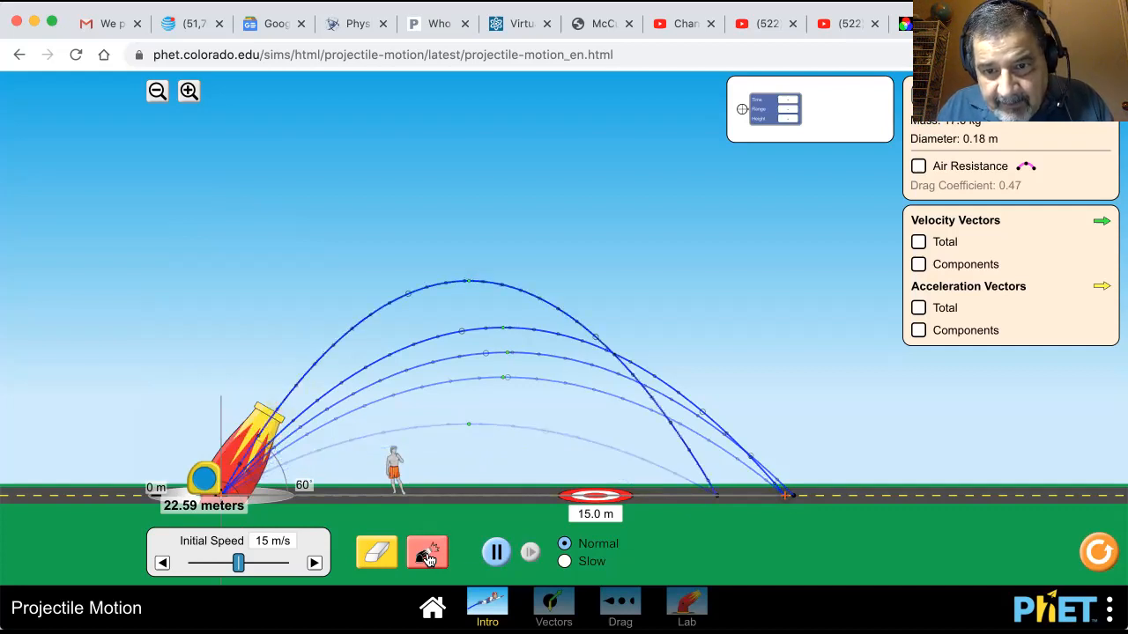
pyautogui.click(427, 552)
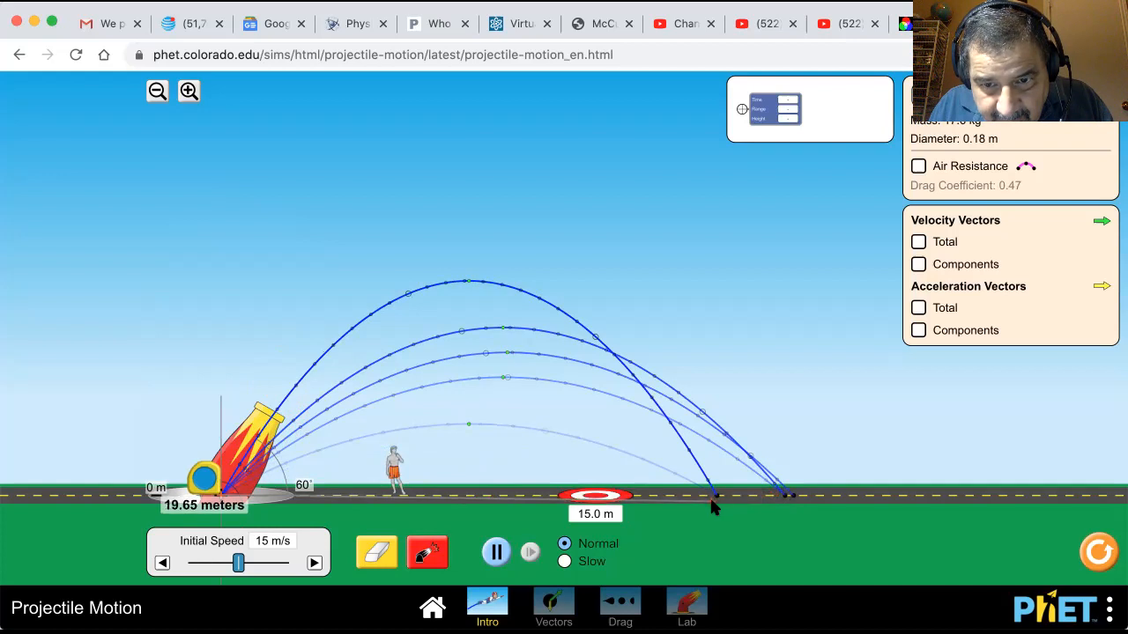
pyautogui.moveTo(713, 504); pyautogui.dragTo(718, 502)
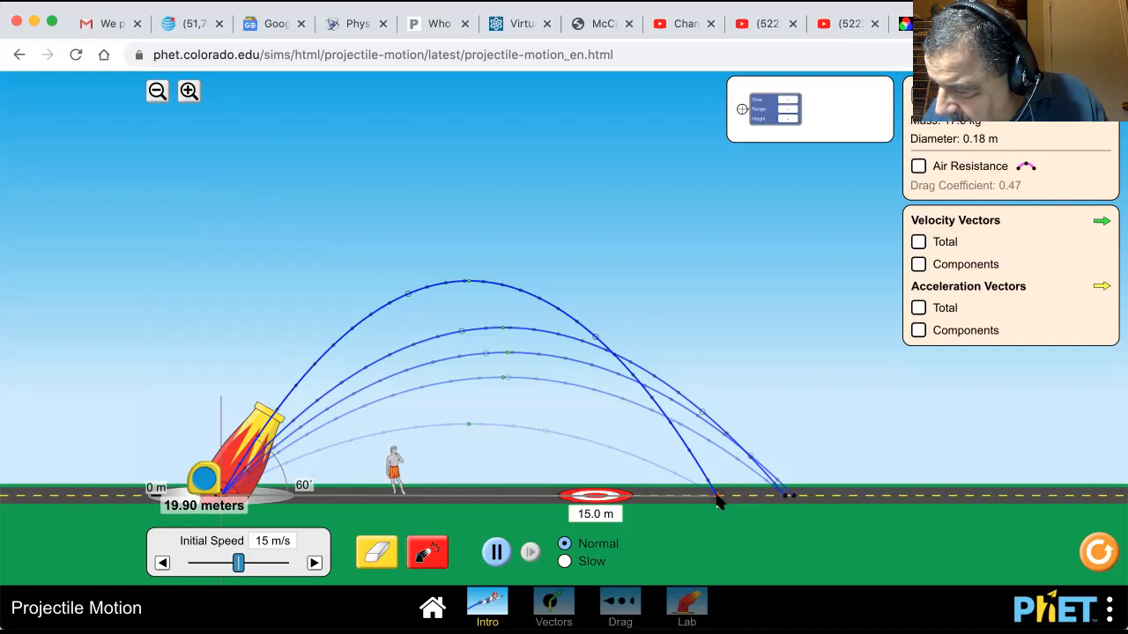
pyautogui.moveTo(683, 507)
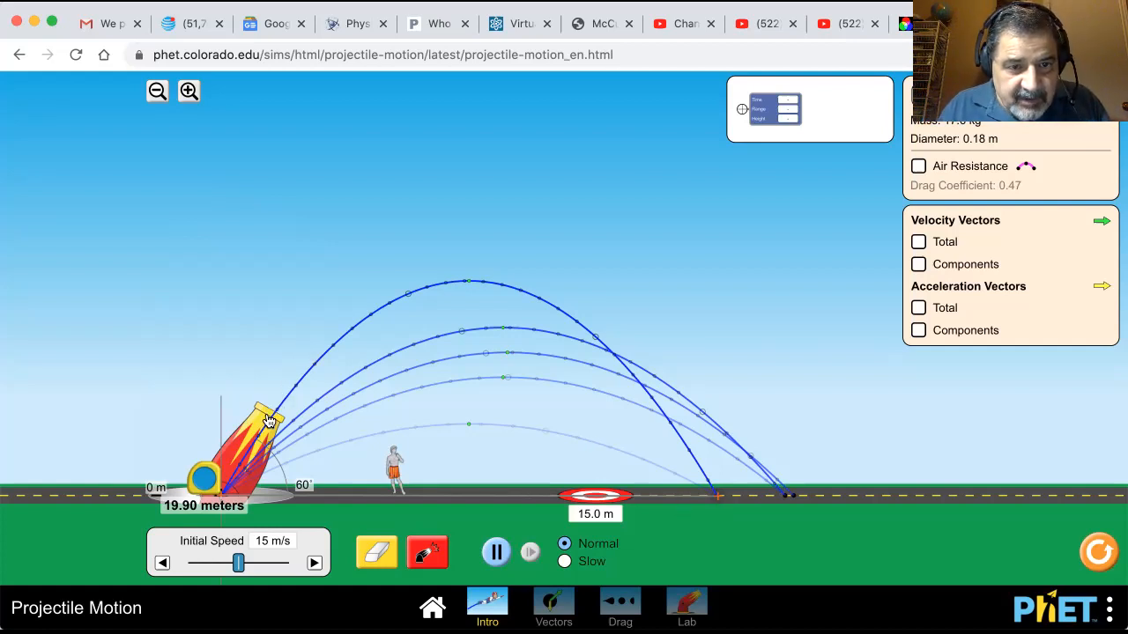
# Step: Tilt the cannon to 65° and fire, landing around 17.6 m
pyautogui.moveTo(269, 418); pyautogui.dragTo(264, 409)
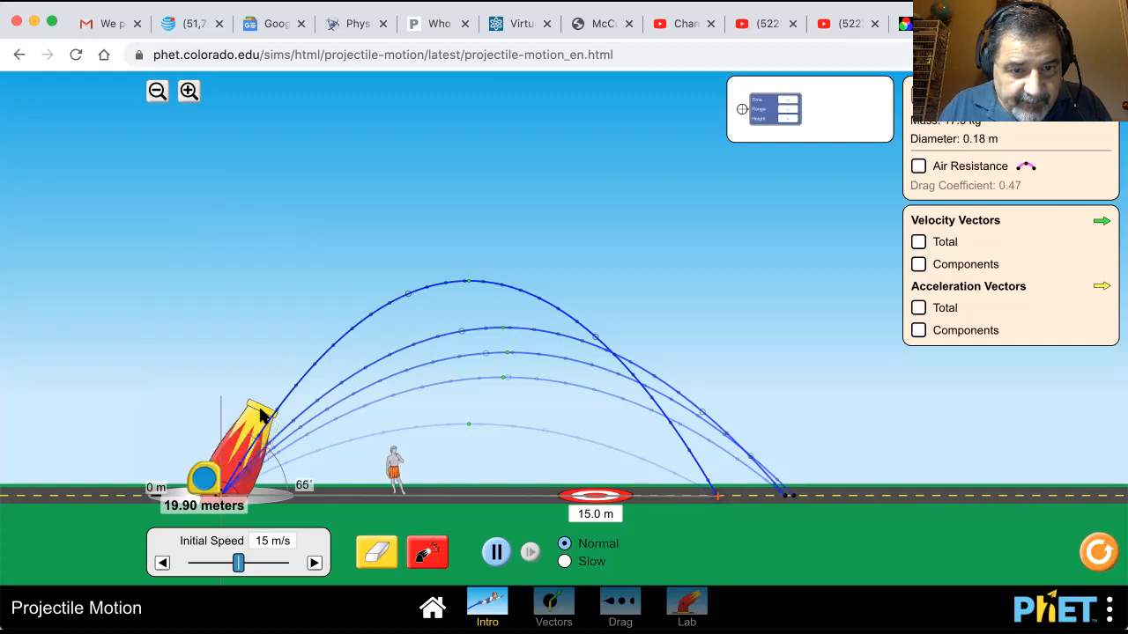
pyautogui.click(429, 552)
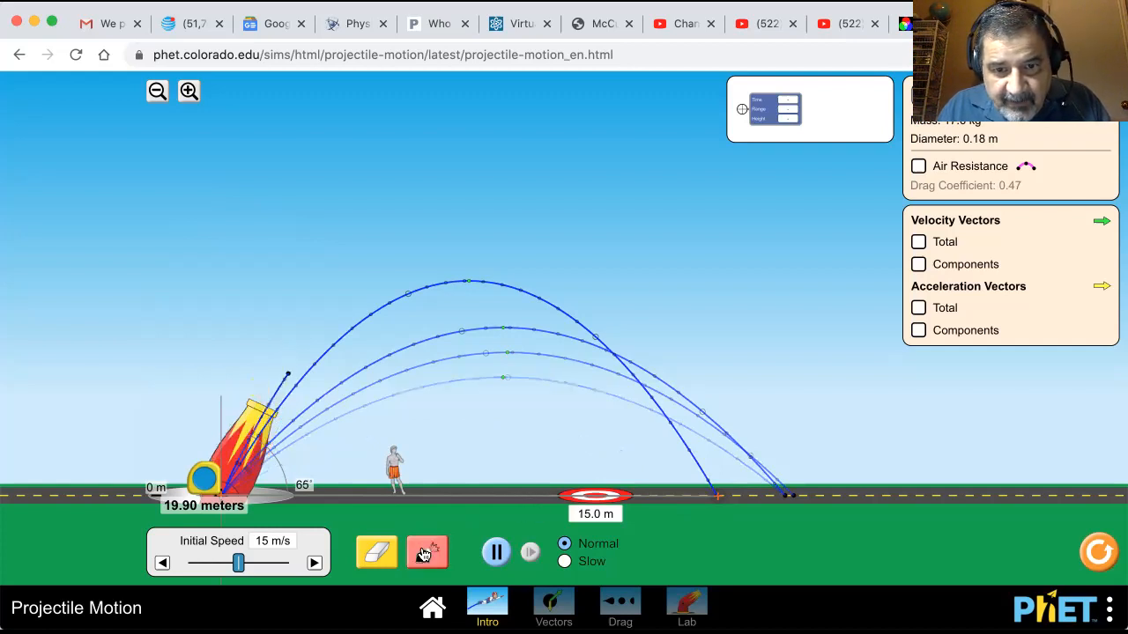
pyautogui.click(427, 553)
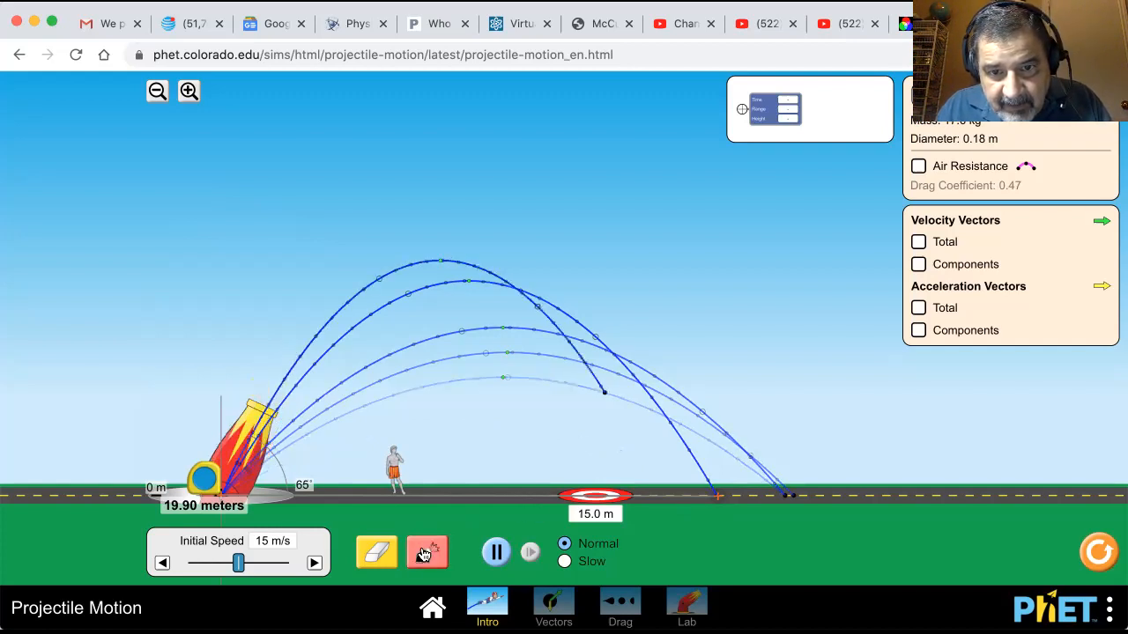
pyautogui.click(427, 553)
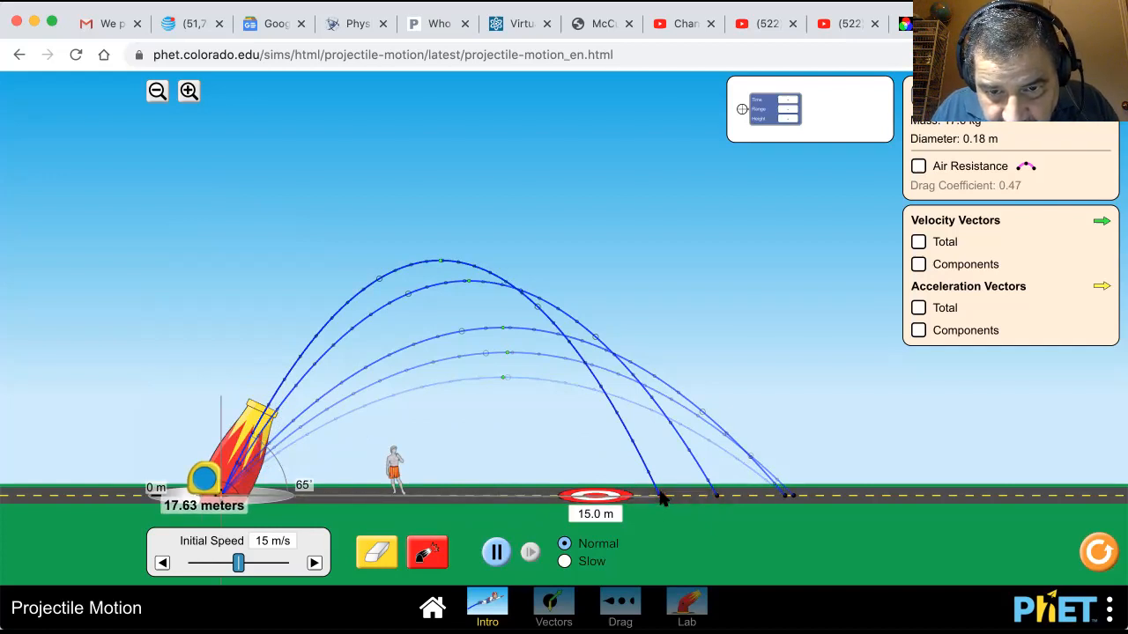
pyautogui.moveTo(664, 496)
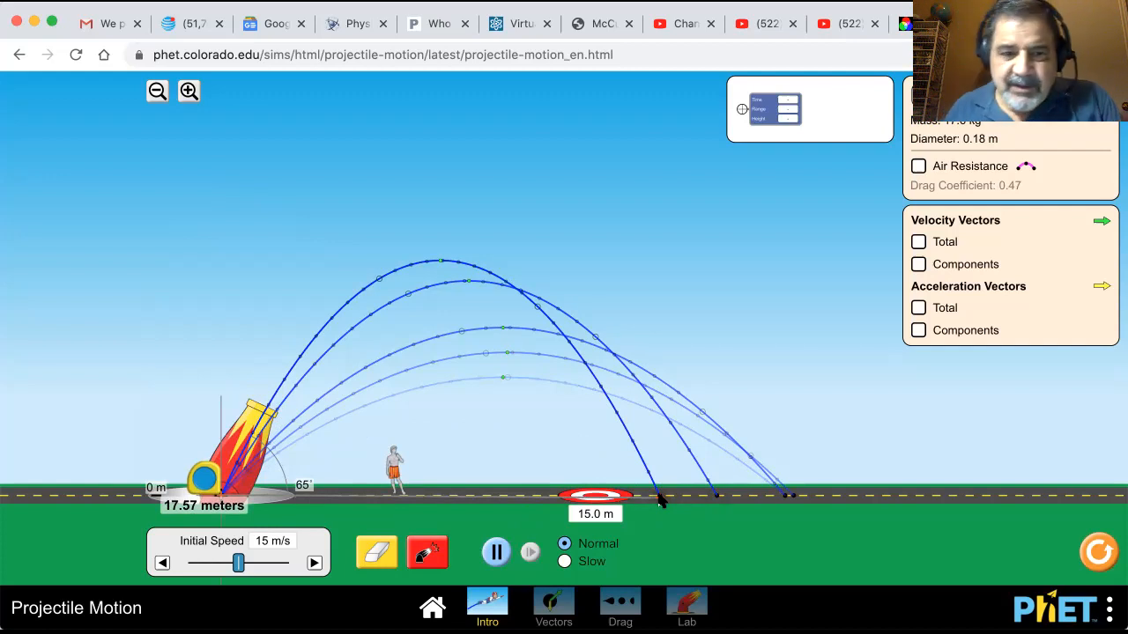
pyautogui.moveTo(833, 367)
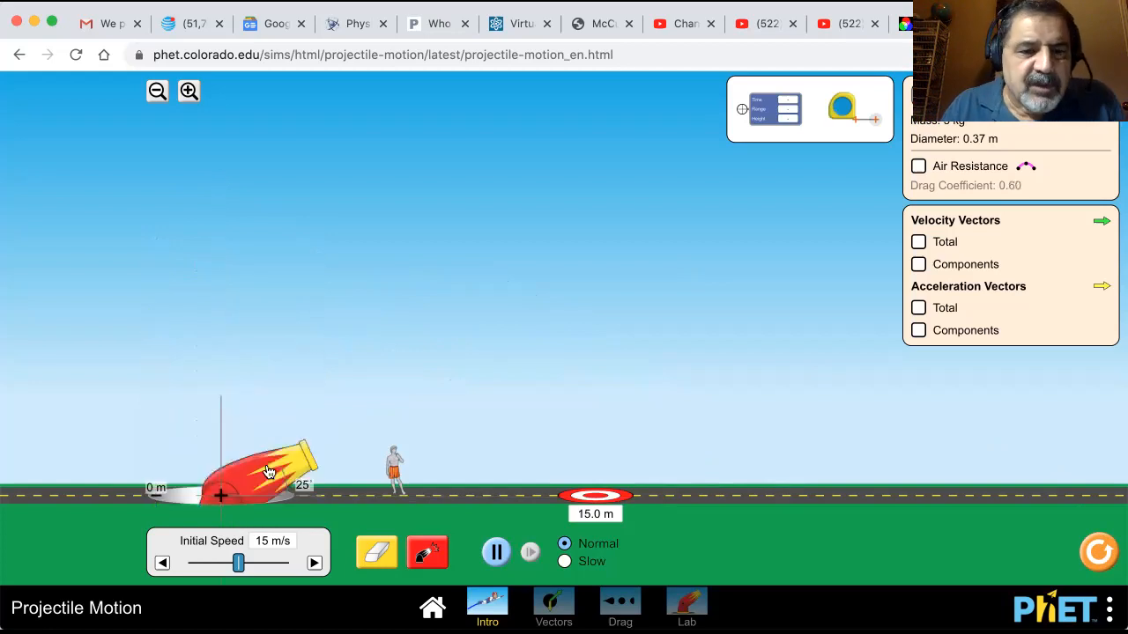
# Step: Swing the barrel up, then back down until the readout shows 30°
pyautogui.moveTo(269, 471); pyautogui.dragTo(282, 431)
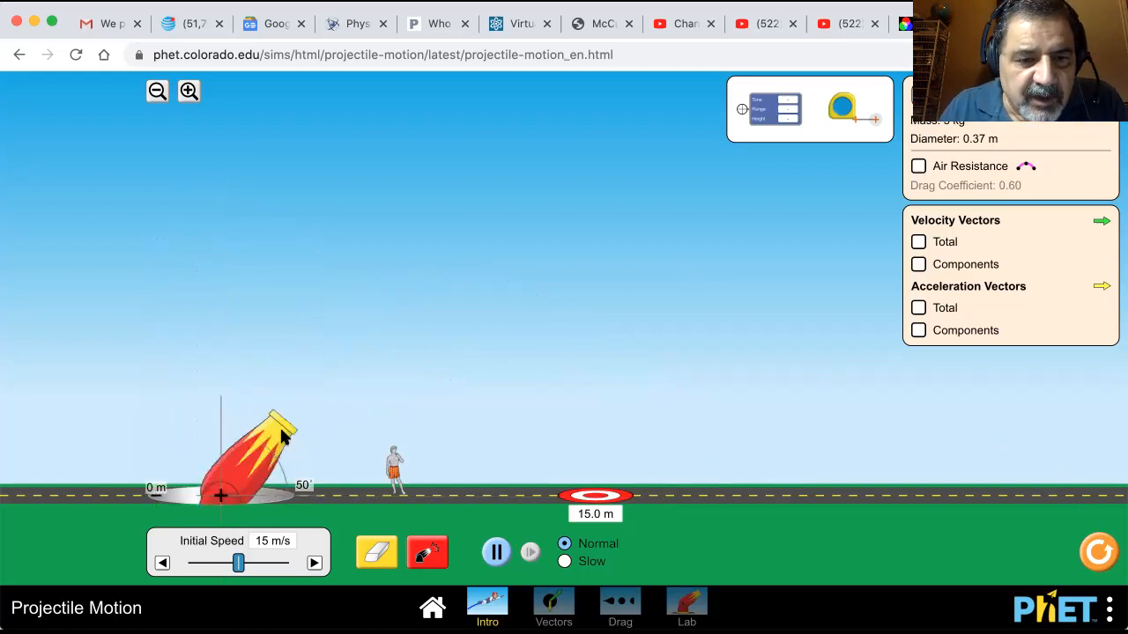
pyautogui.moveTo(281, 432); pyautogui.dragTo(295, 454)
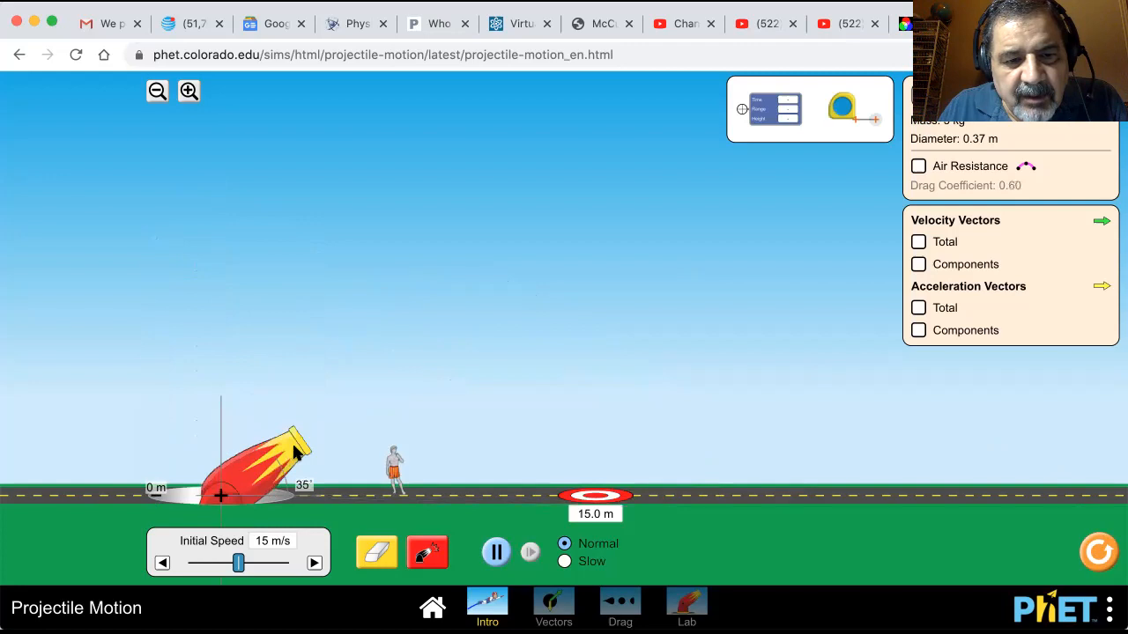
pyautogui.moveTo(295, 436); pyautogui.dragTo(304, 453)
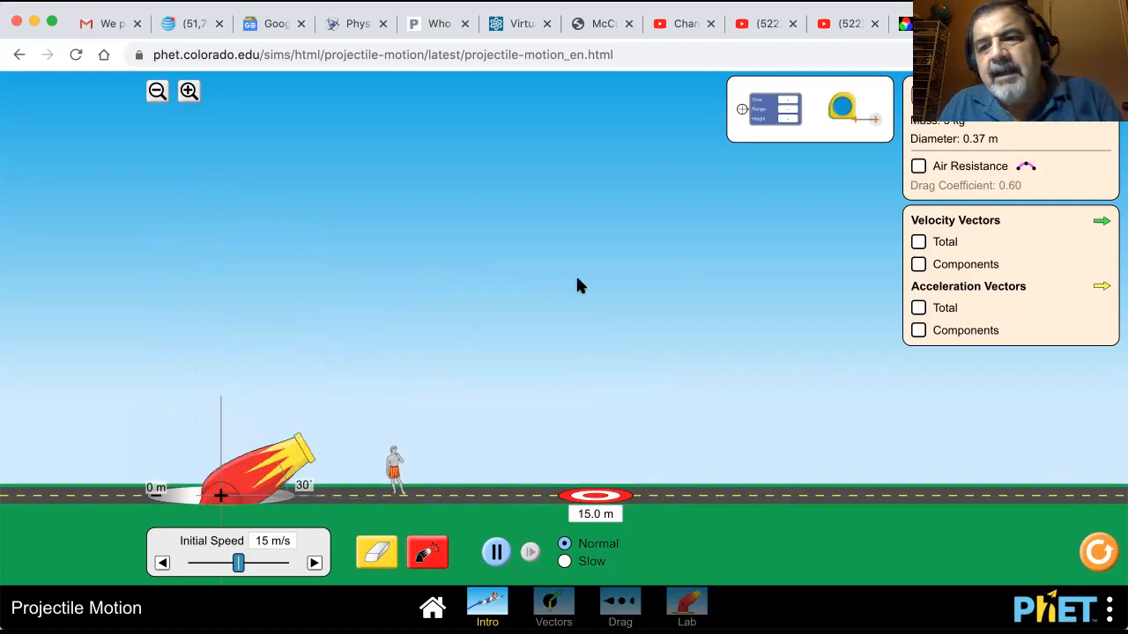
pyautogui.moveTo(810, 213)
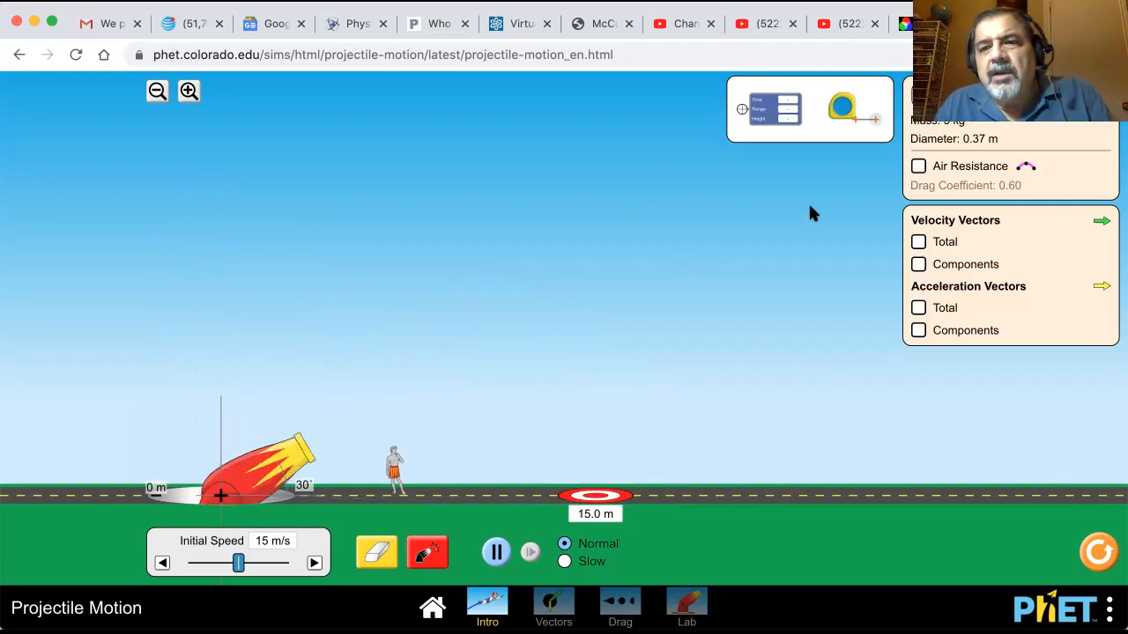
pyautogui.moveTo(940, 188)
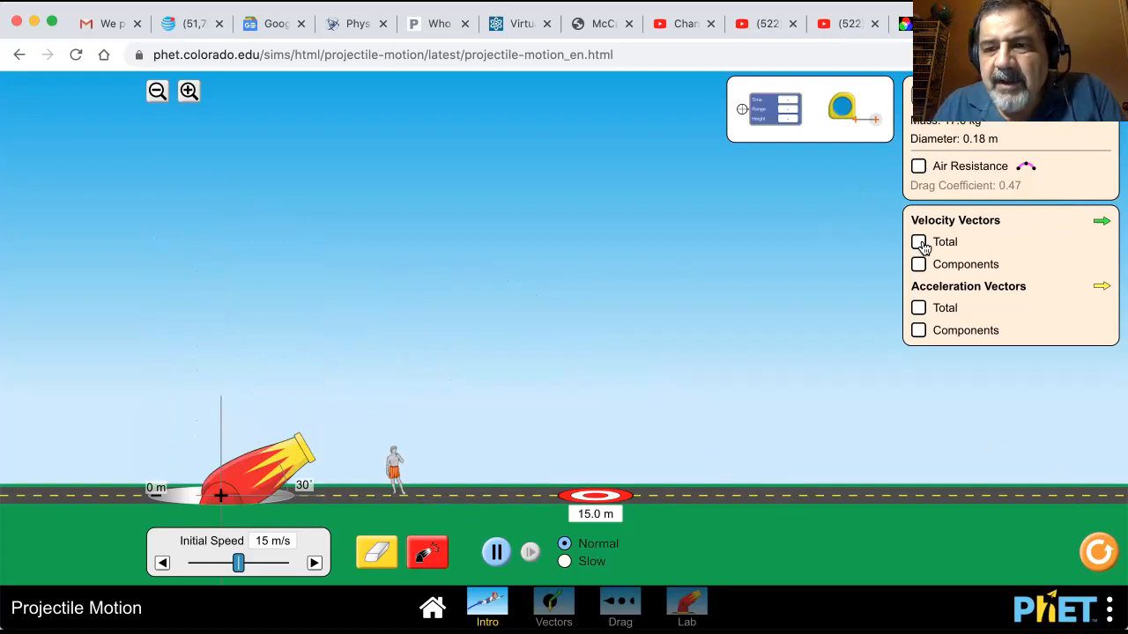
# Step: Show the Total velocity vector, fire at 30°, then toggle the next vector option
pyautogui.click(918, 241)
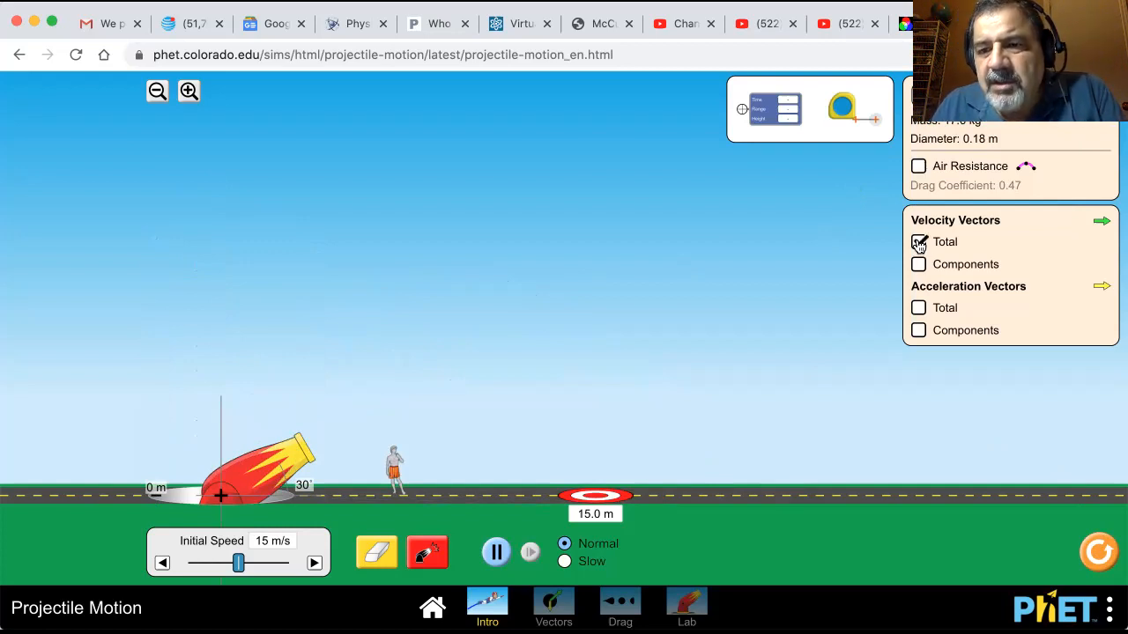
pyautogui.click(918, 241)
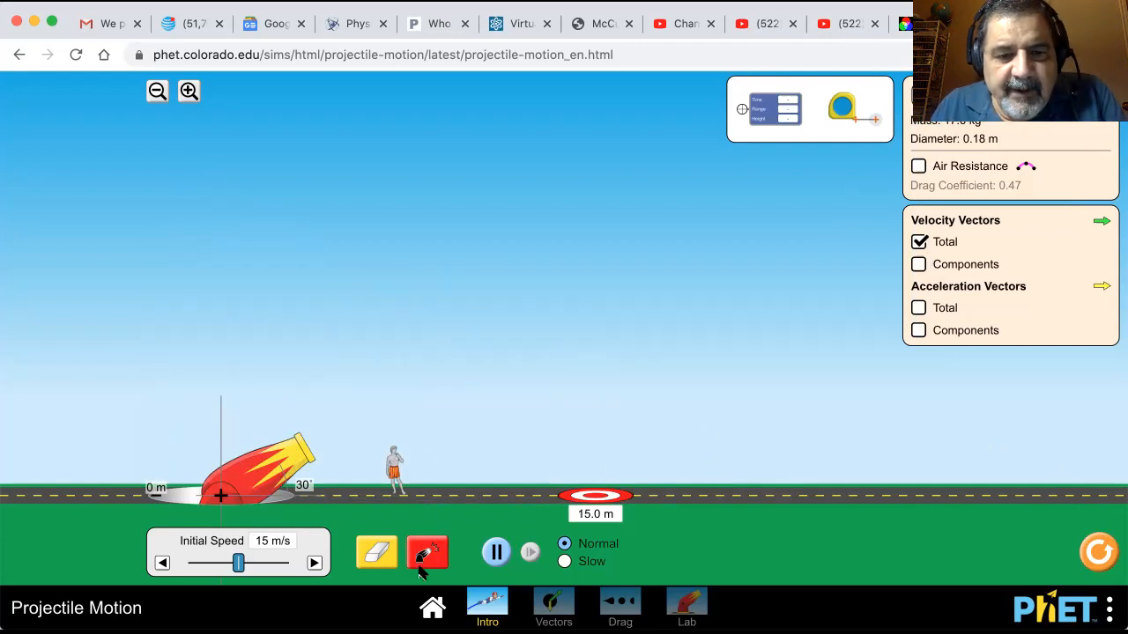
pyautogui.click(427, 552)
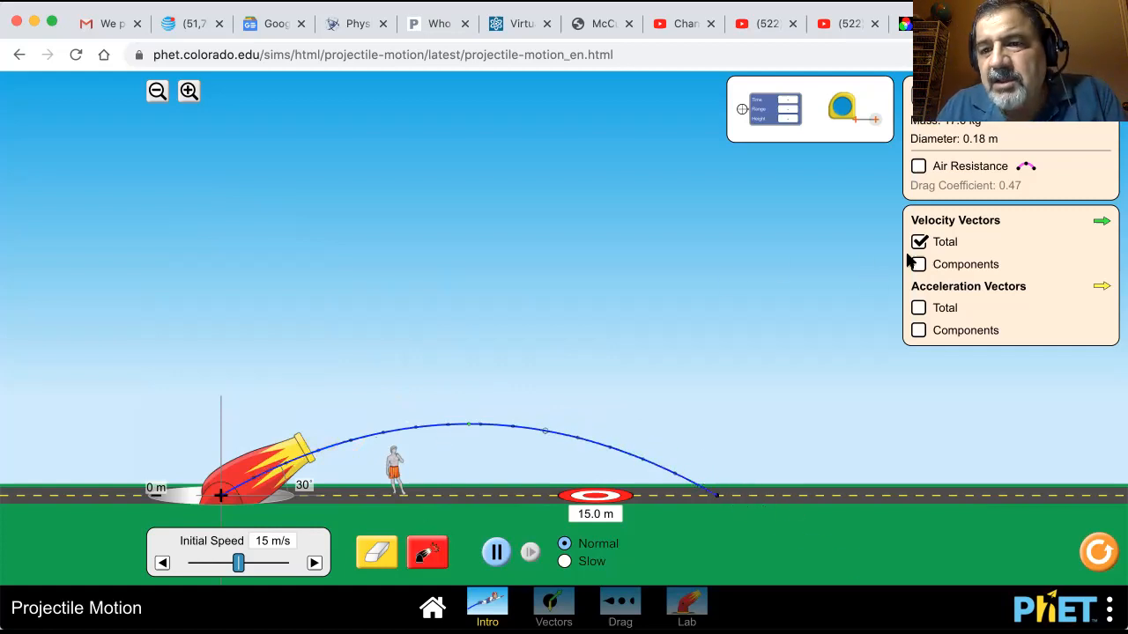
pyautogui.click(918, 264)
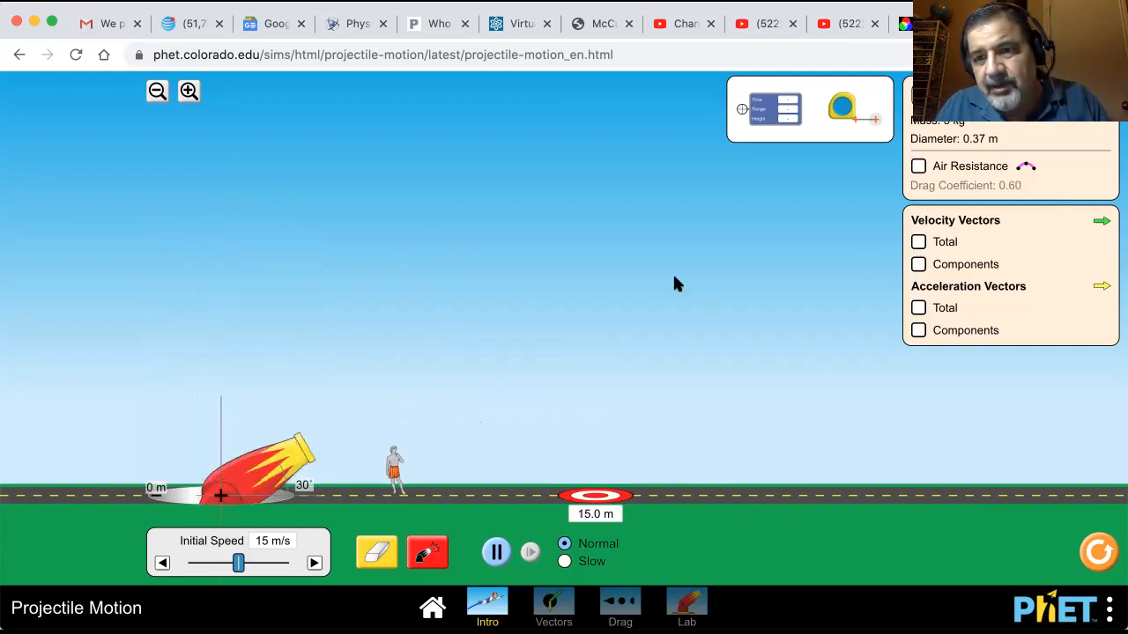
pyautogui.click(918, 264)
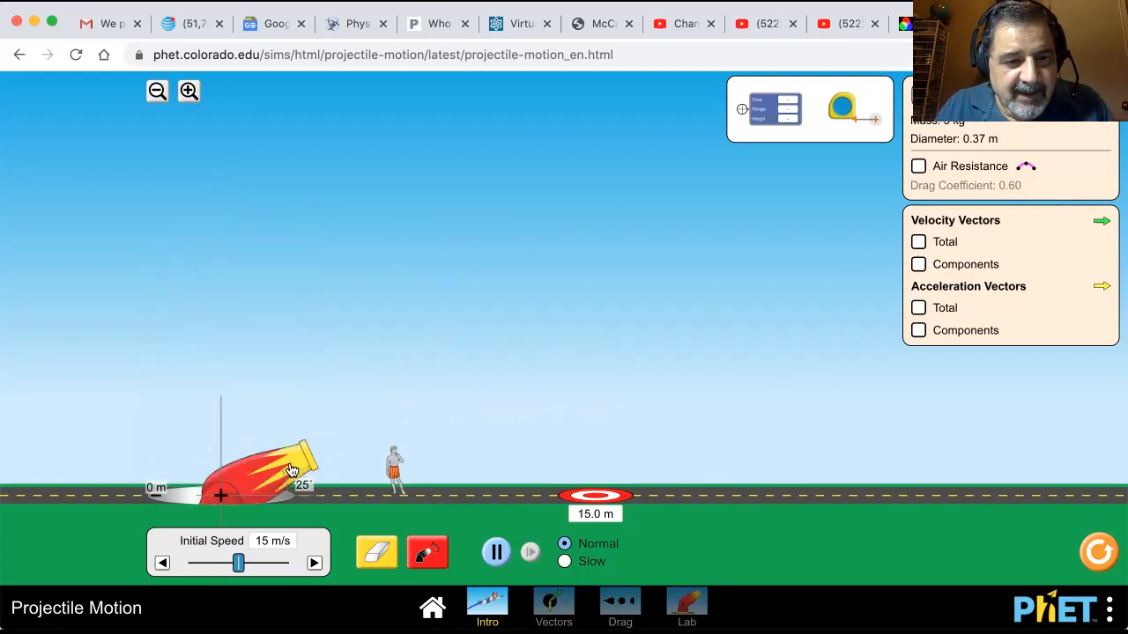
# Step: Raise the cannon to 30° and fire a shot with velocity components displayed
pyautogui.moveTo(291, 467); pyautogui.dragTo(308, 450)
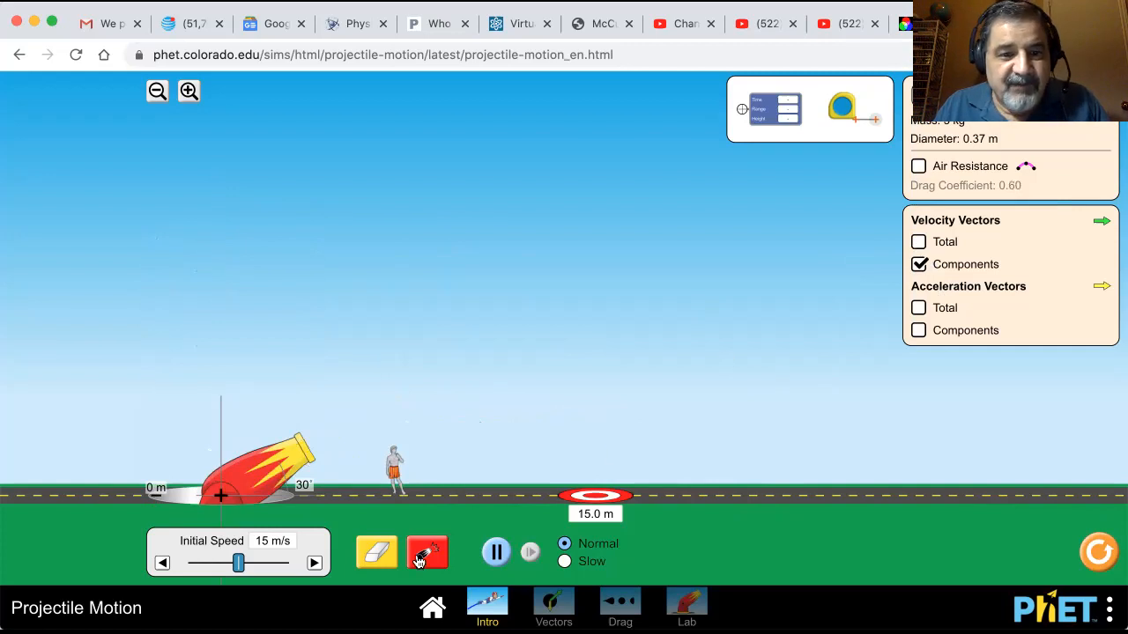
pyautogui.click(427, 553)
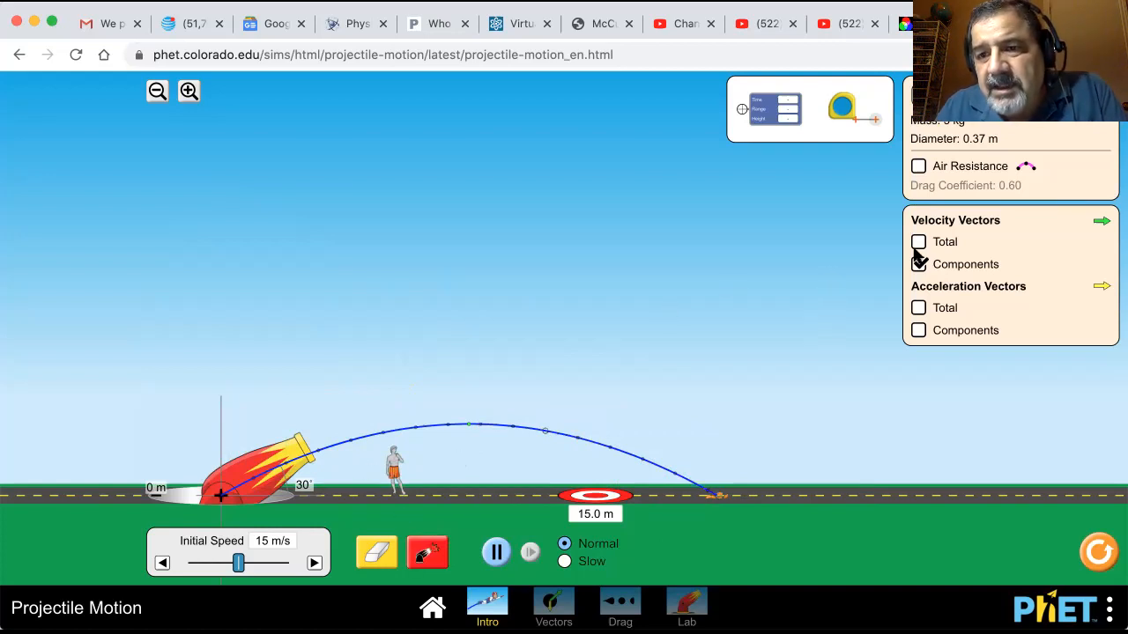
# Step: Replace velocity components with total and component acceleration vectors, then refire the 30° shot
pyautogui.click(918, 307)
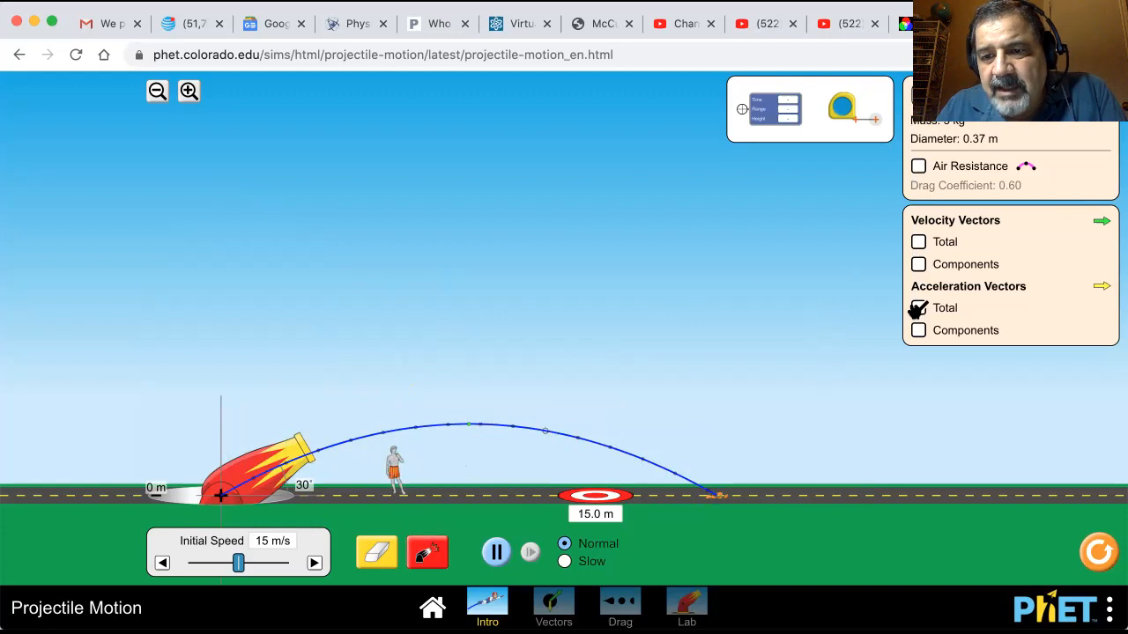
pyautogui.click(427, 552)
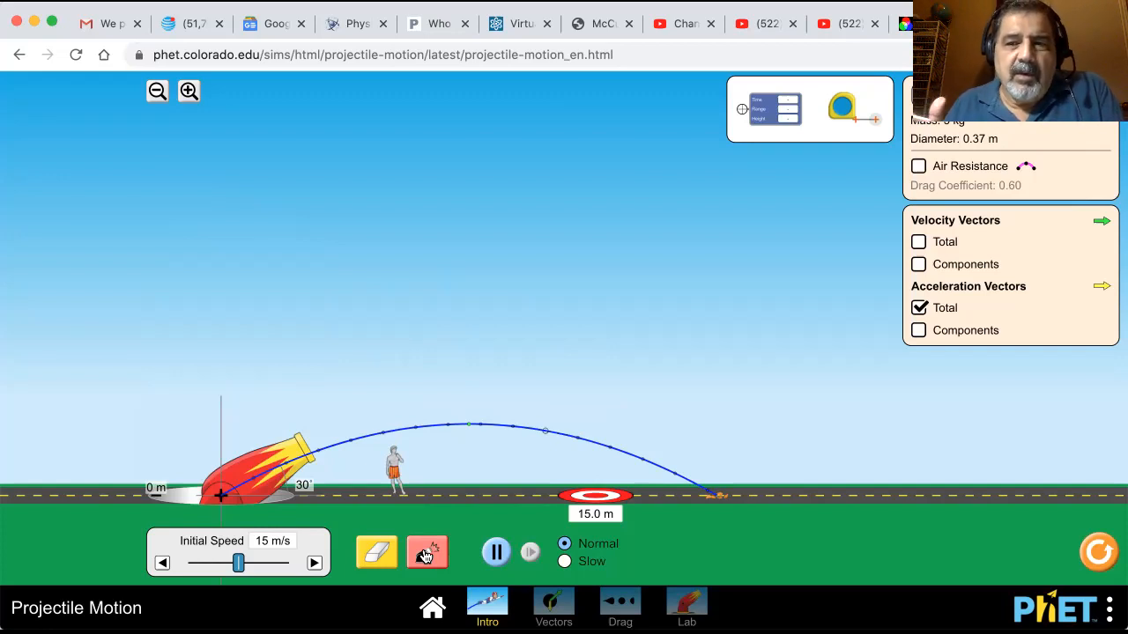
pyautogui.moveTo(465, 553)
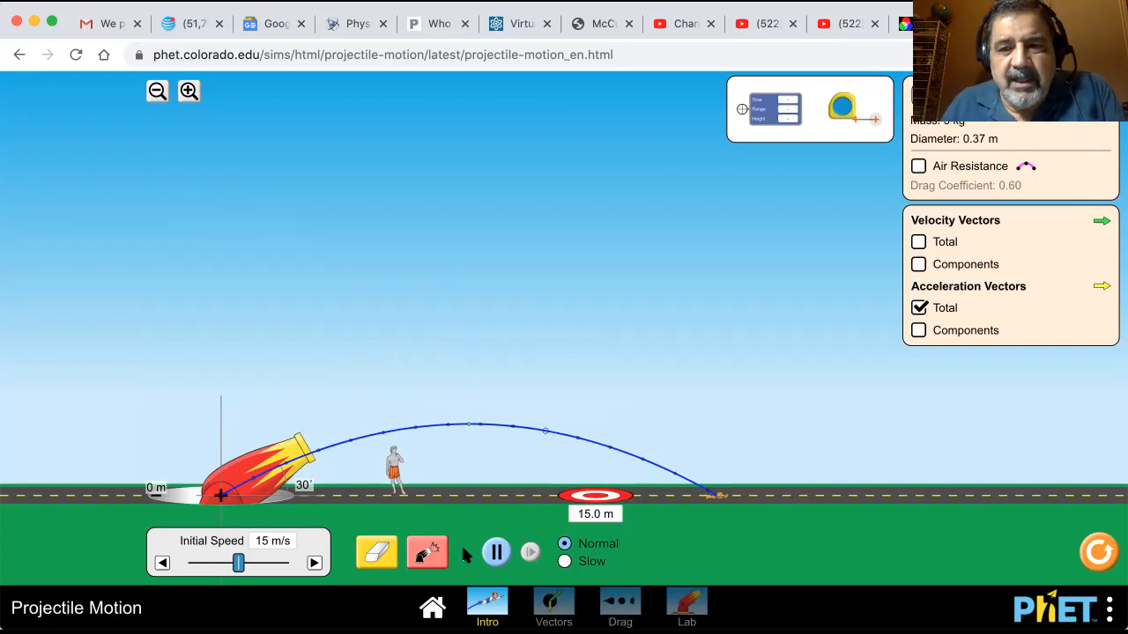
pyautogui.click(918, 331)
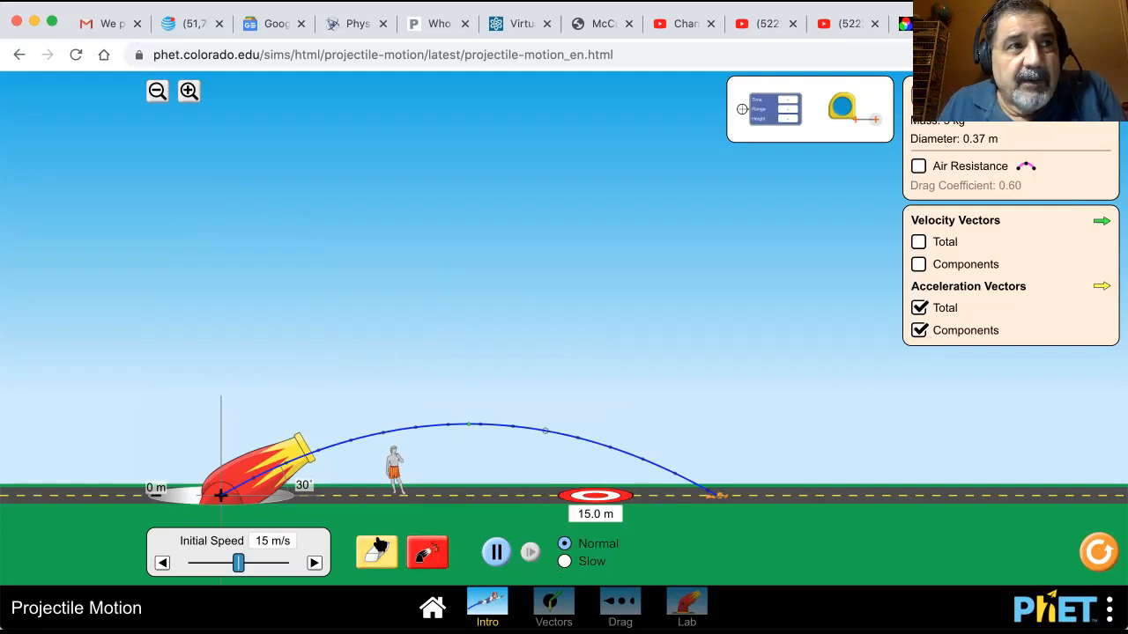
pyautogui.click(427, 552)
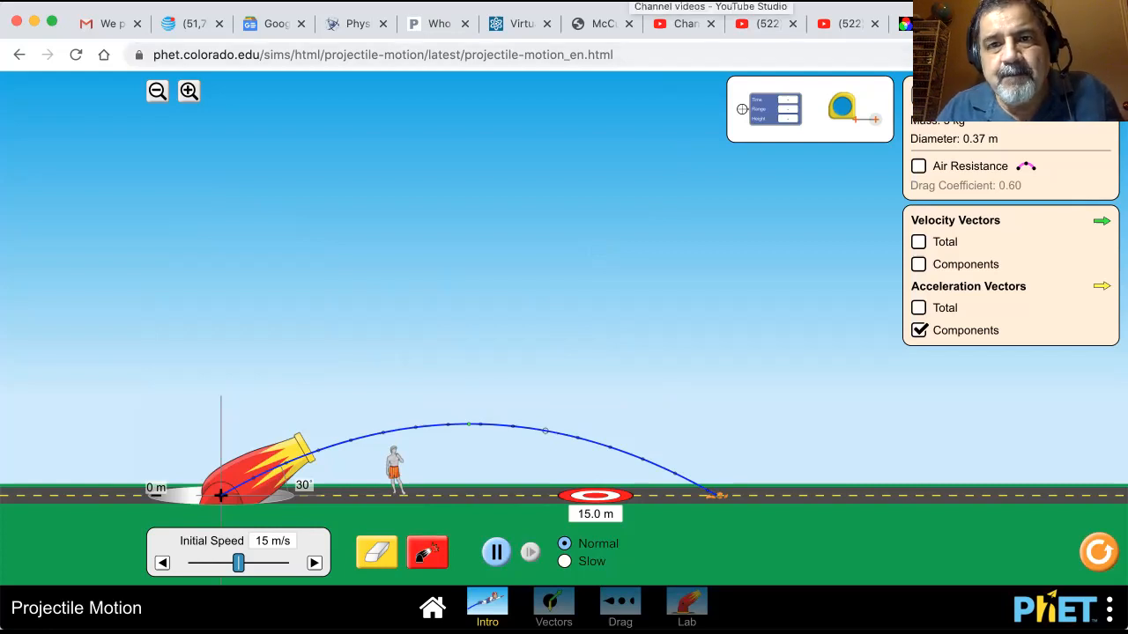
pyautogui.moveTo(798, 351)
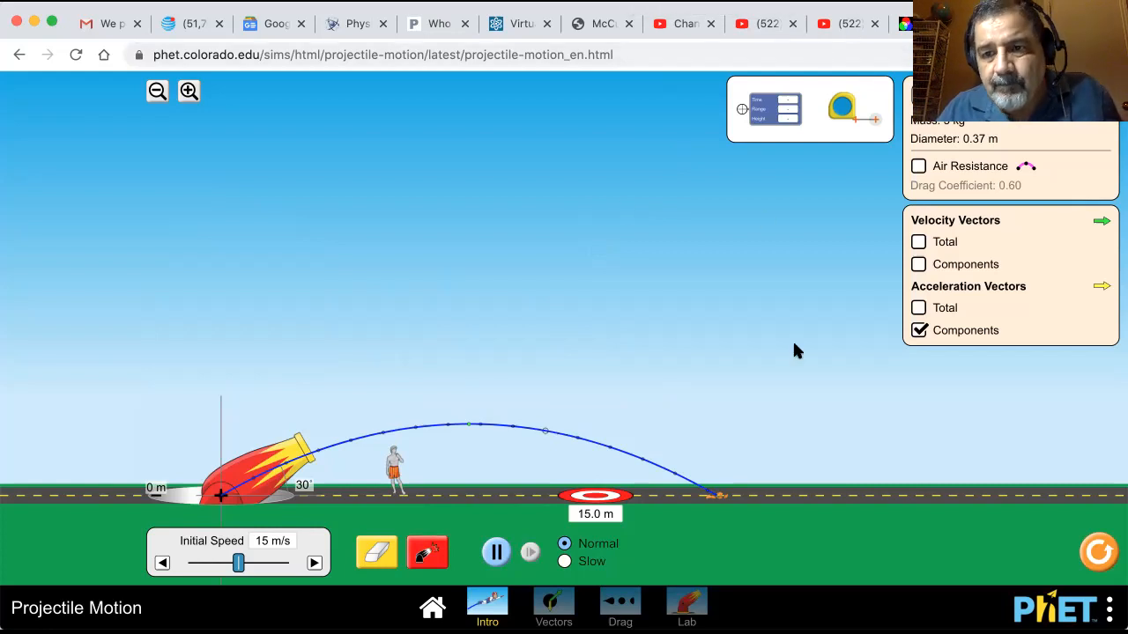
pyautogui.moveTo(597, 305)
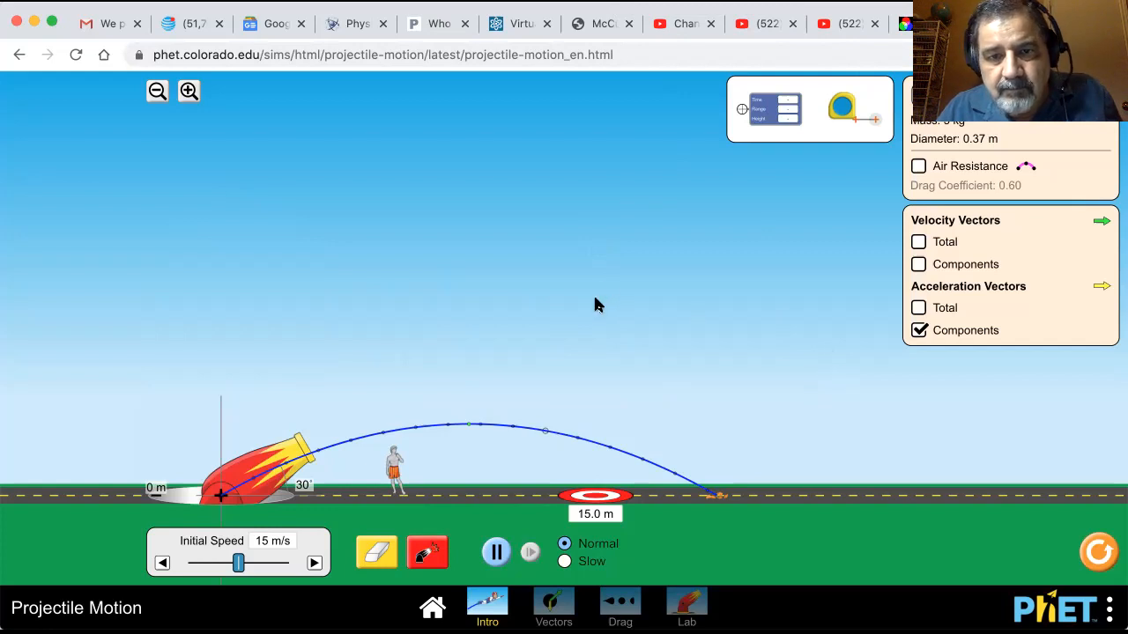